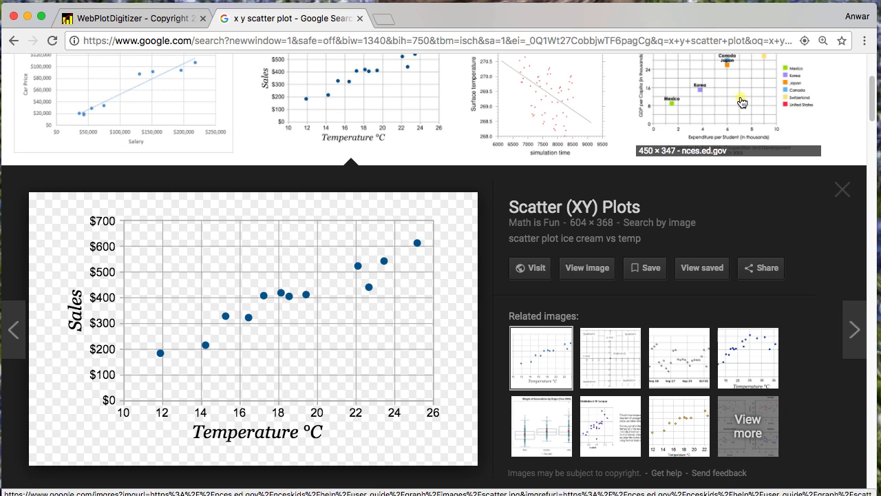
mouse_move(613, 92)
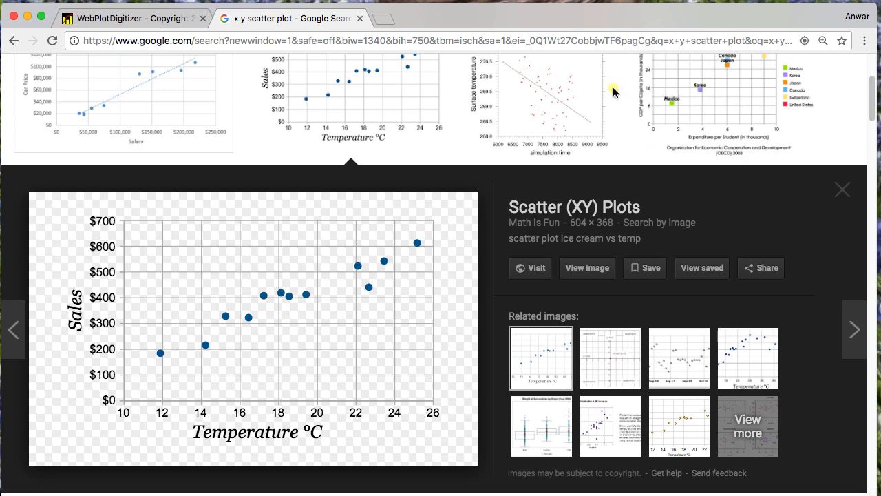
mouse_move(513, 328)
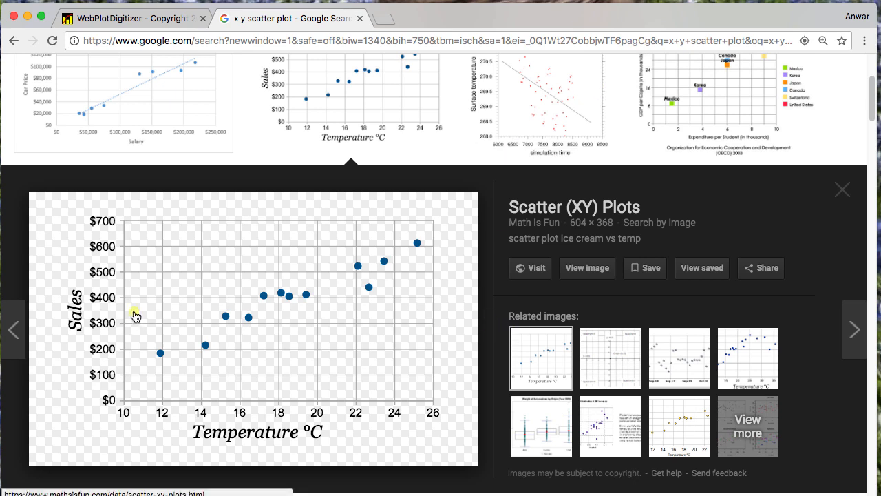
mouse_move(124, 360)
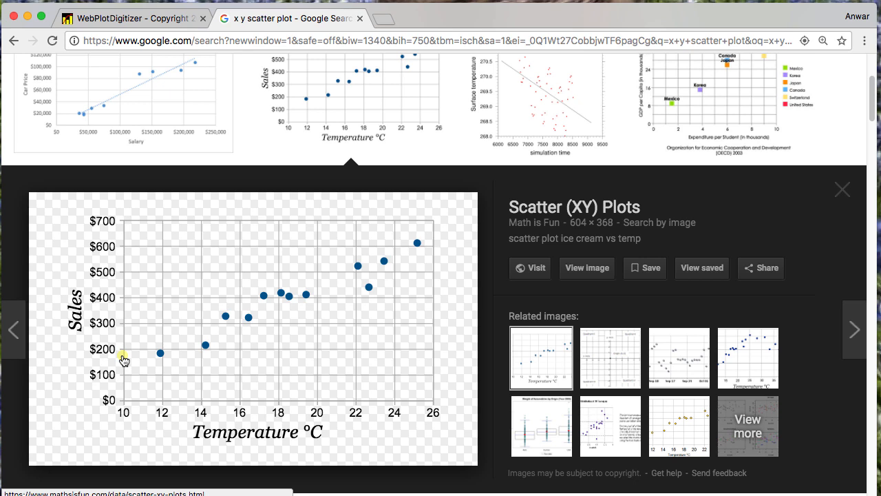
mouse_move(343, 272)
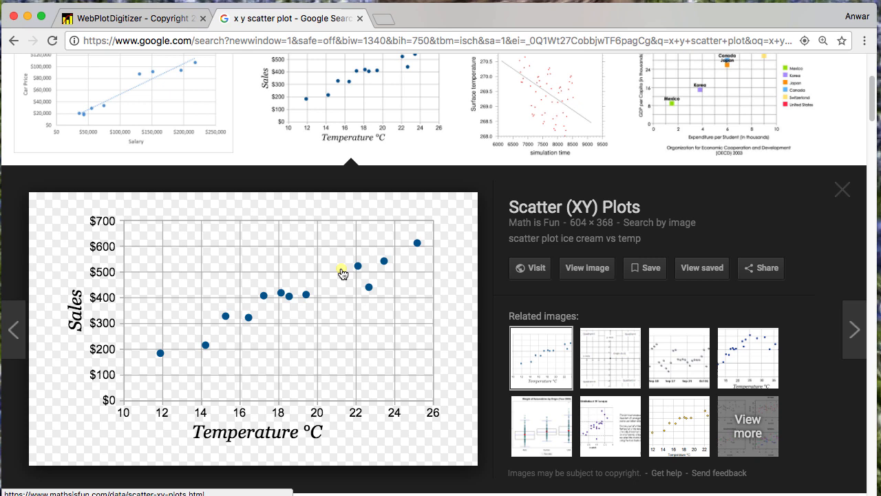
mouse_move(208, 408)
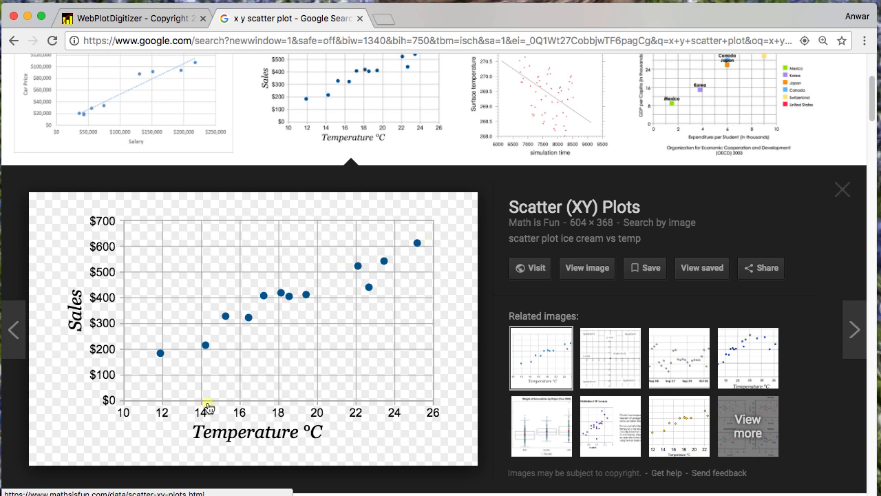
mouse_move(164, 425)
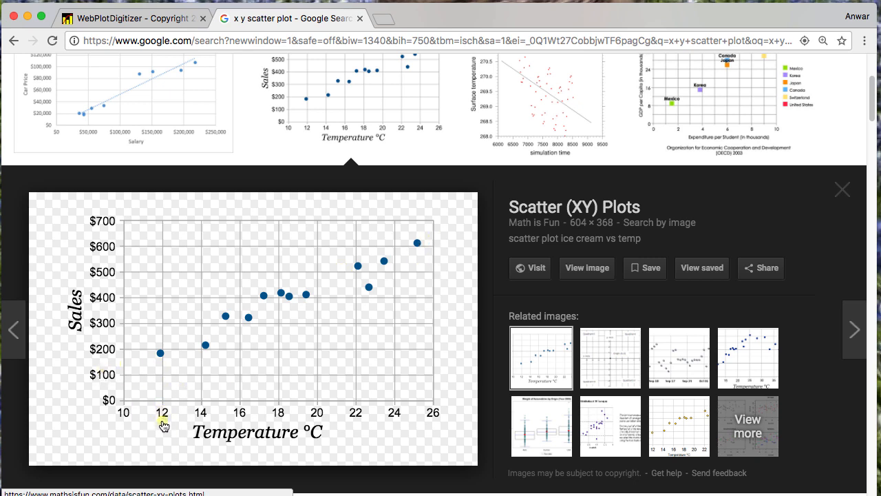
mouse_move(106, 429)
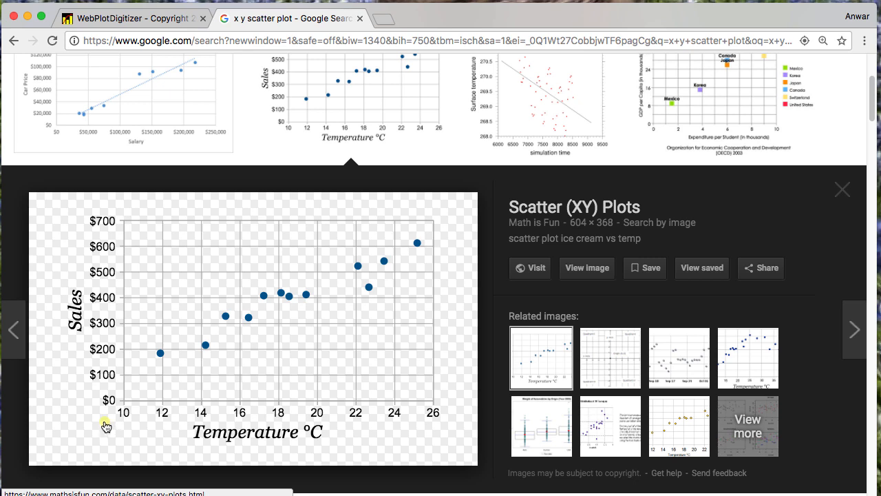
mouse_move(160, 416)
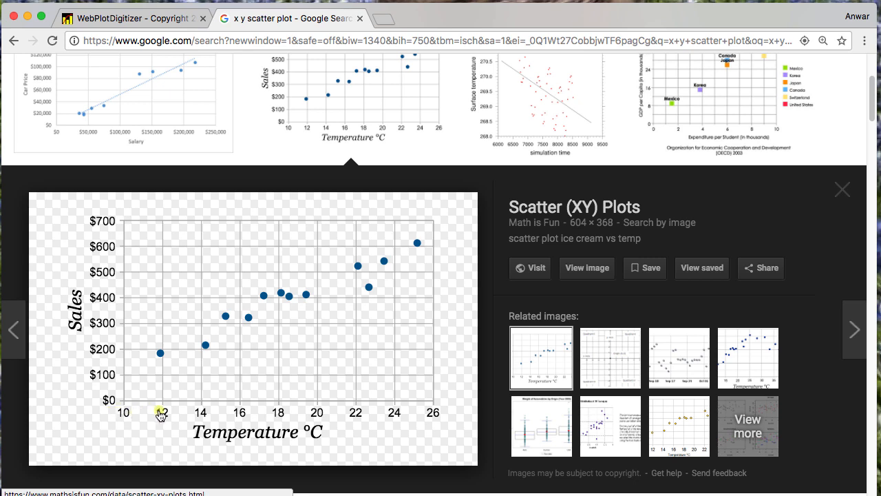
mouse_move(117, 361)
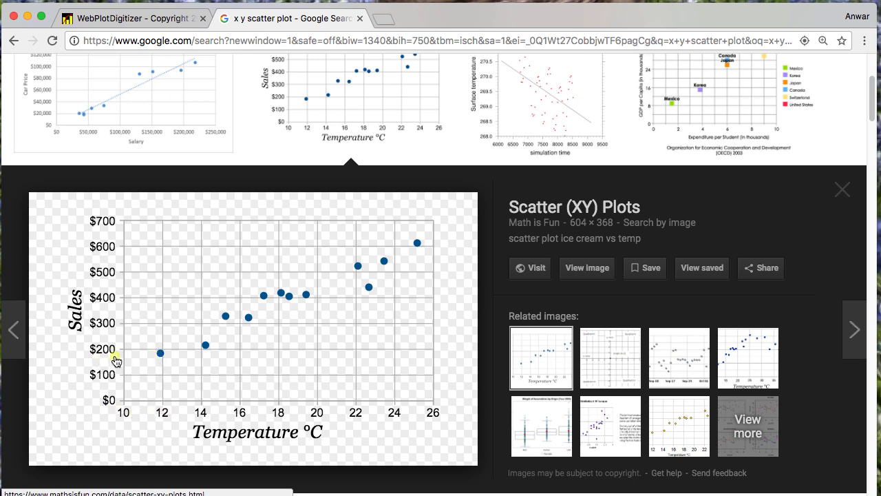
mouse_move(181, 360)
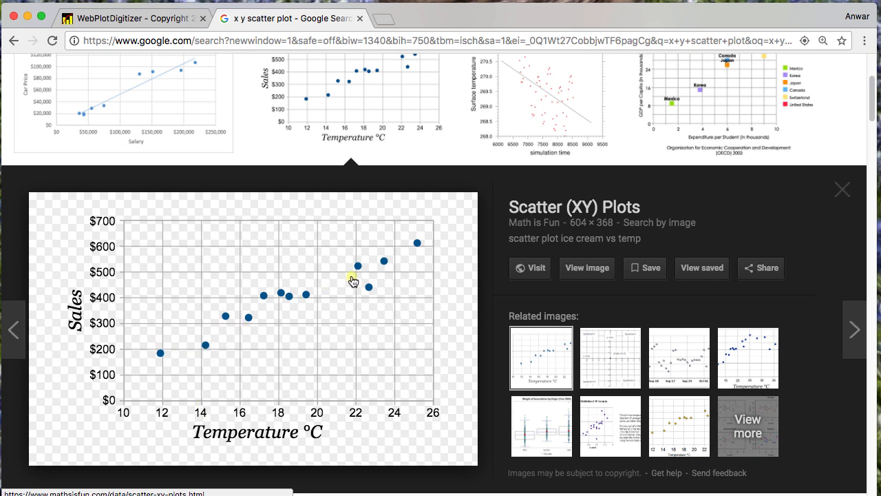
mouse_move(237, 219)
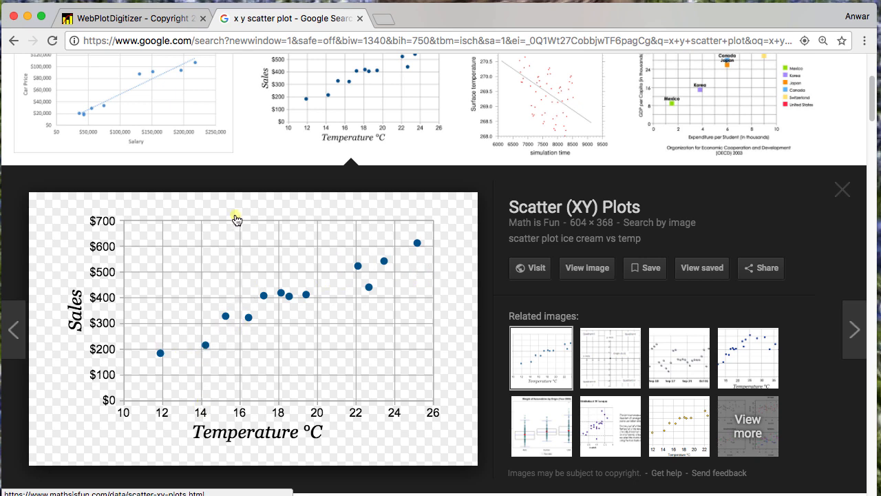
mouse_move(249, 221)
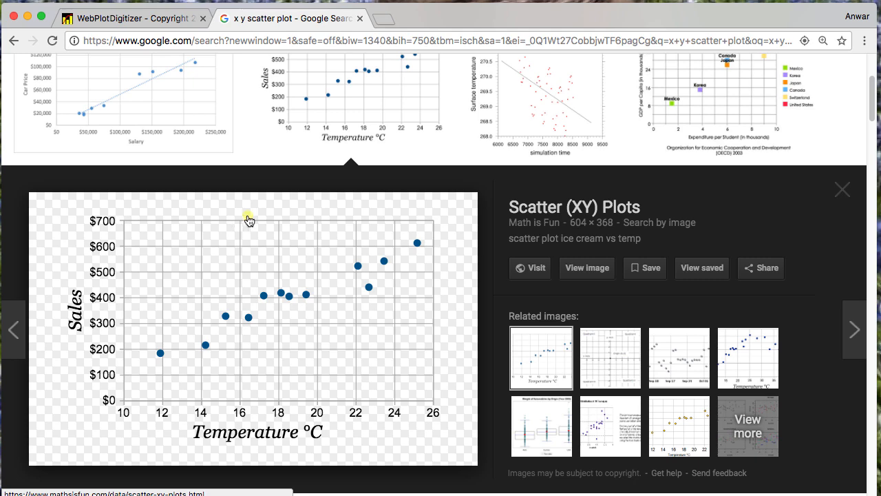
Open the context menu on the enlarged Sales vs Temperature scatter plot preview.
click(539, 103)
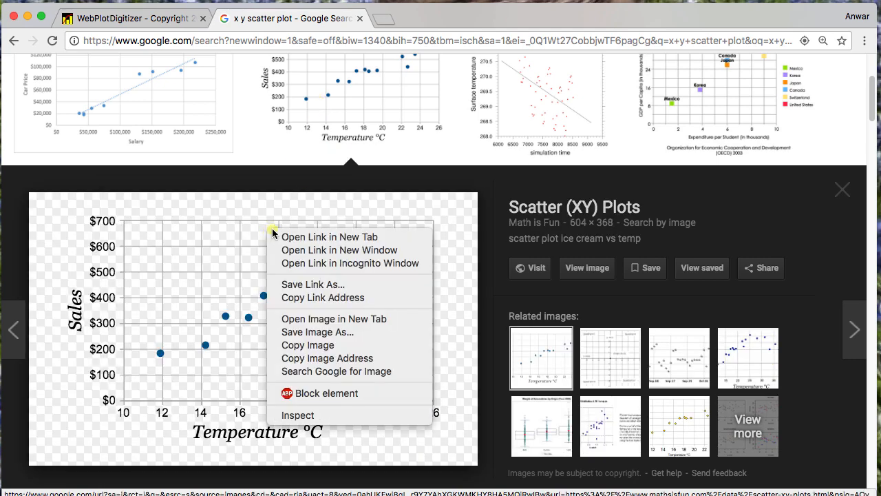
mouse_move(319, 371)
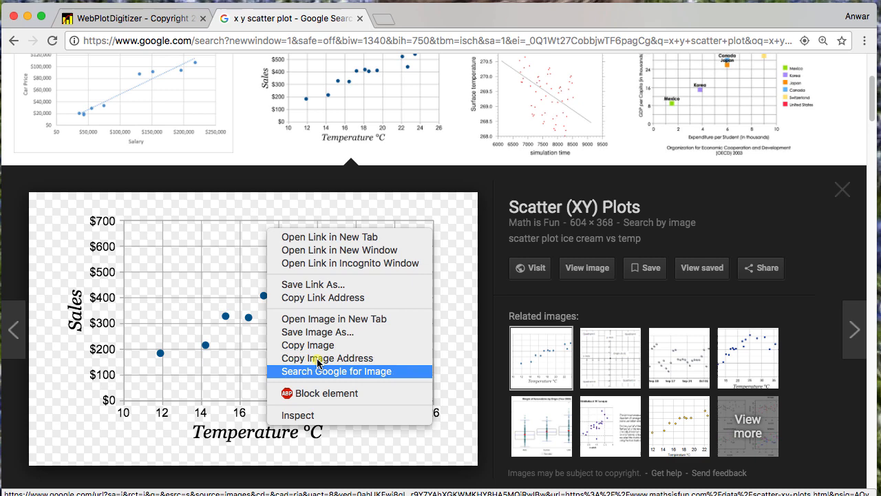
mouse_move(318, 332)
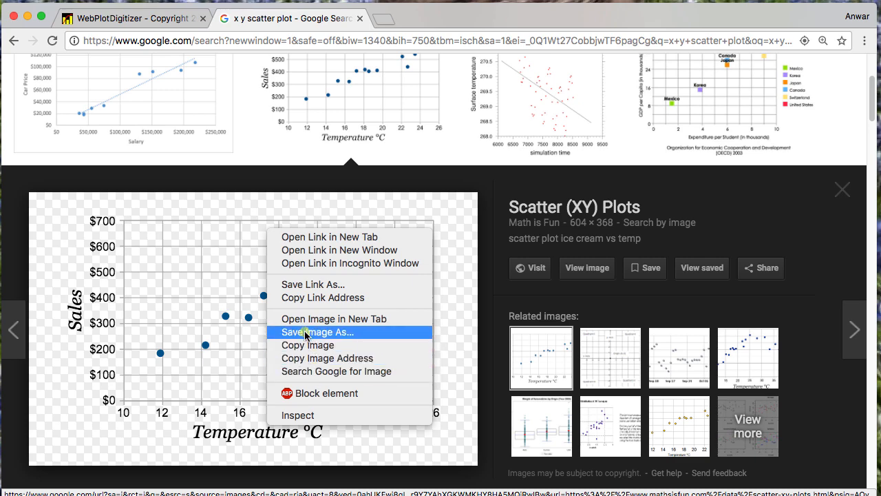
Save the scatter plot image to the Desktop as scatter-ice-cream1.
click(317, 332)
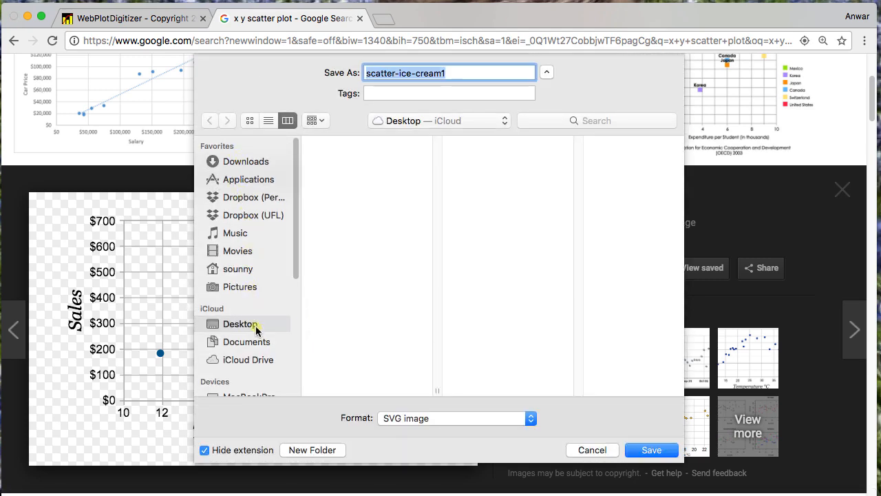
click(651, 450)
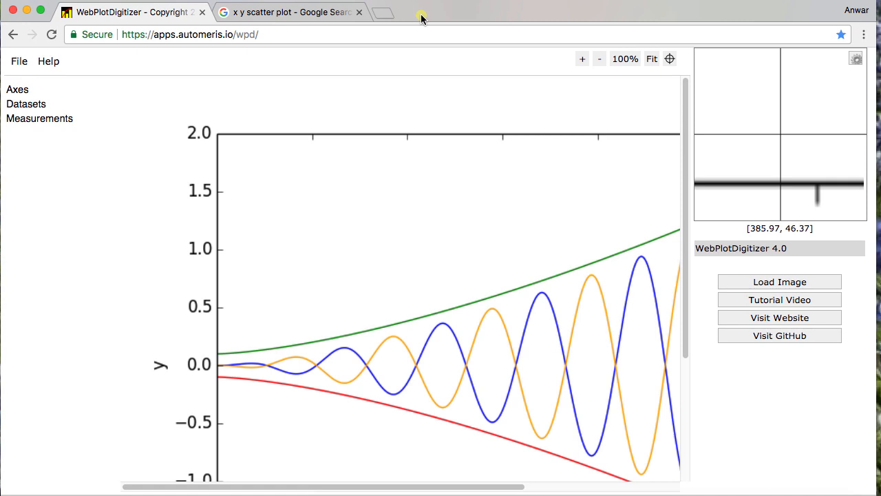
Switch to the WebPlotDigitizer 4.0 tab showing its sample curve plot.
click(190, 34)
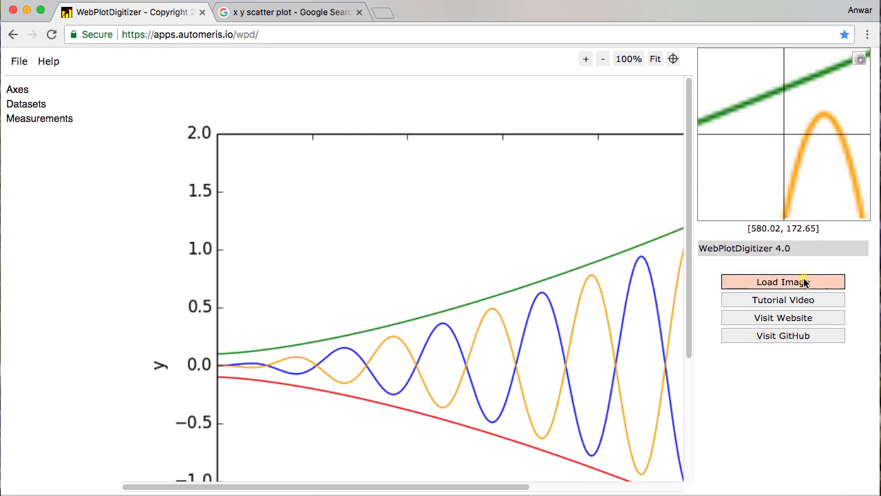
Load scatter-ice-cream1.svg from the Desktop into WebPlotDigitizer.
click(783, 282)
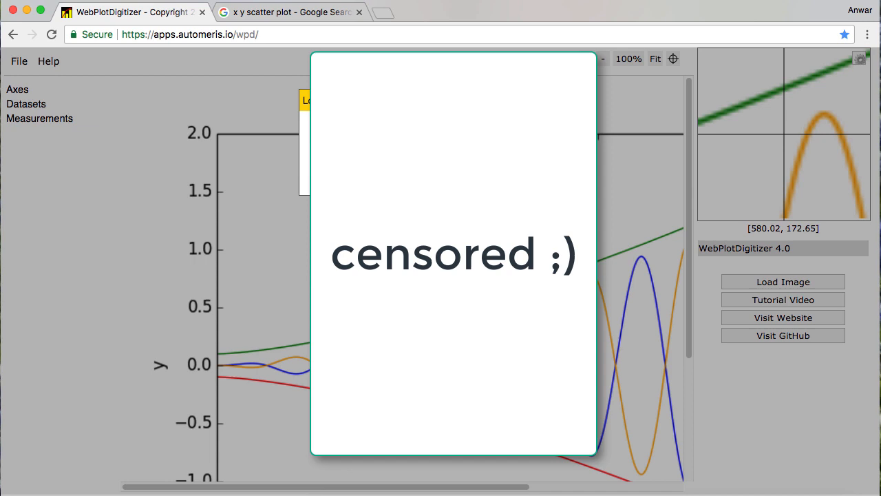
click(783, 282)
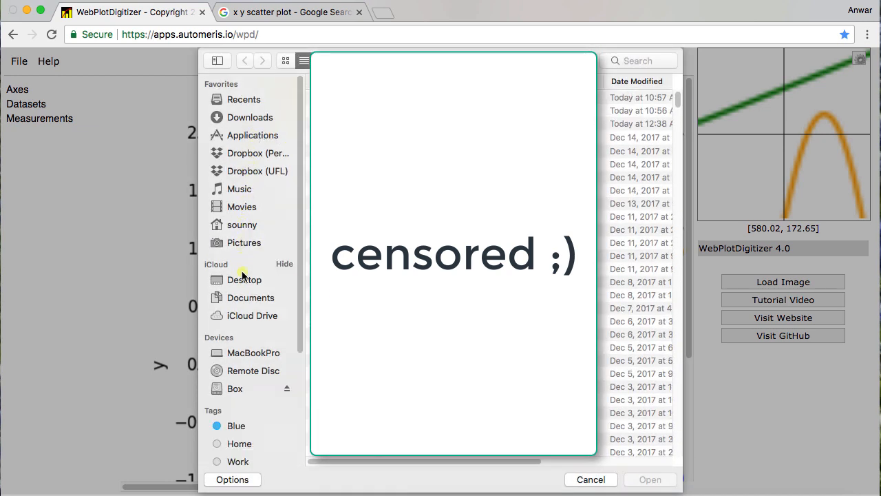
click(245, 279)
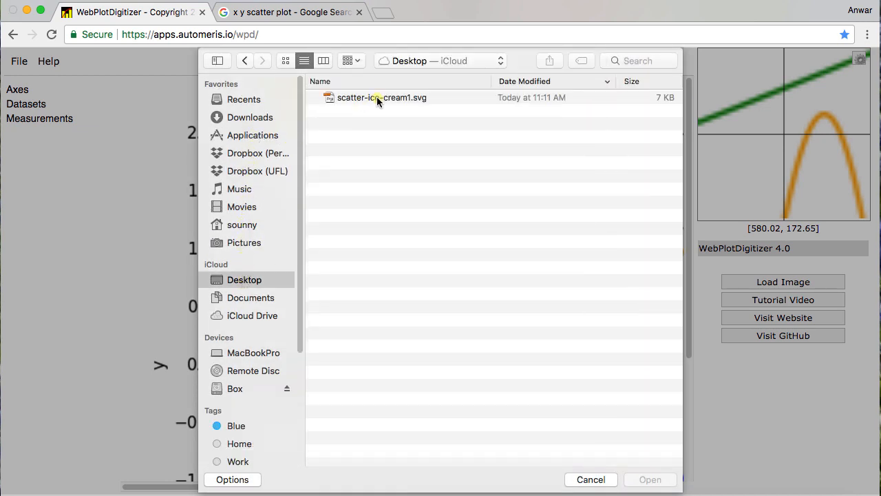
click(381, 97)
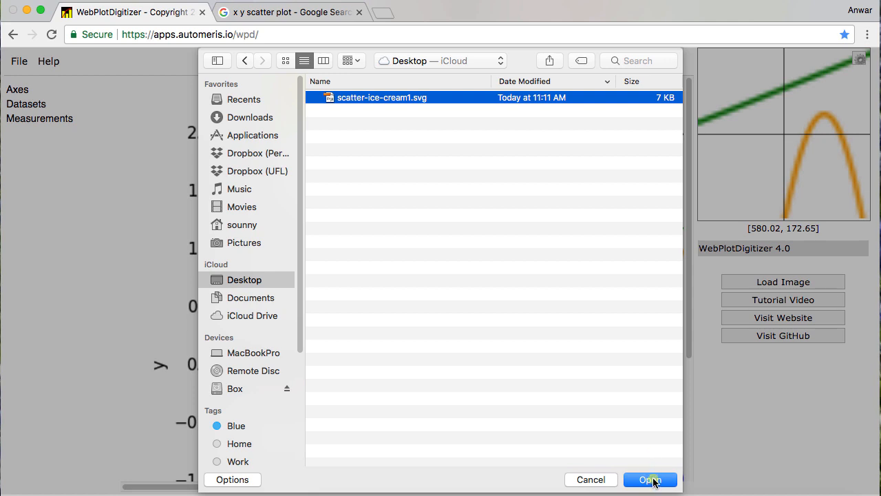
click(649, 480)
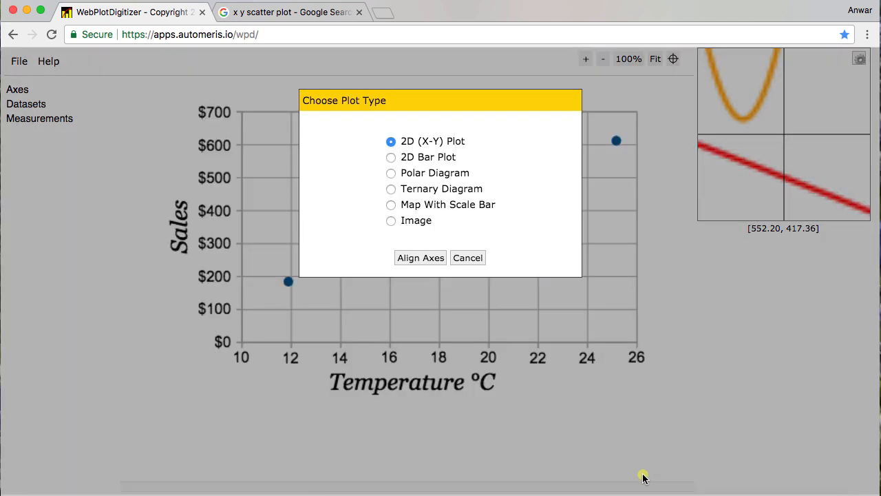
mouse_move(453, 150)
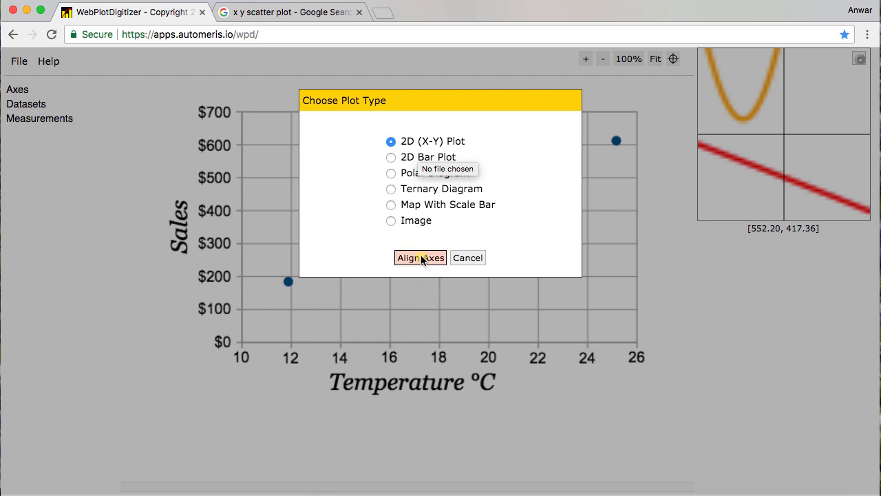
Choose 2D (X-Y) Plot, align axes, and proceed past the instructions.
click(420, 258)
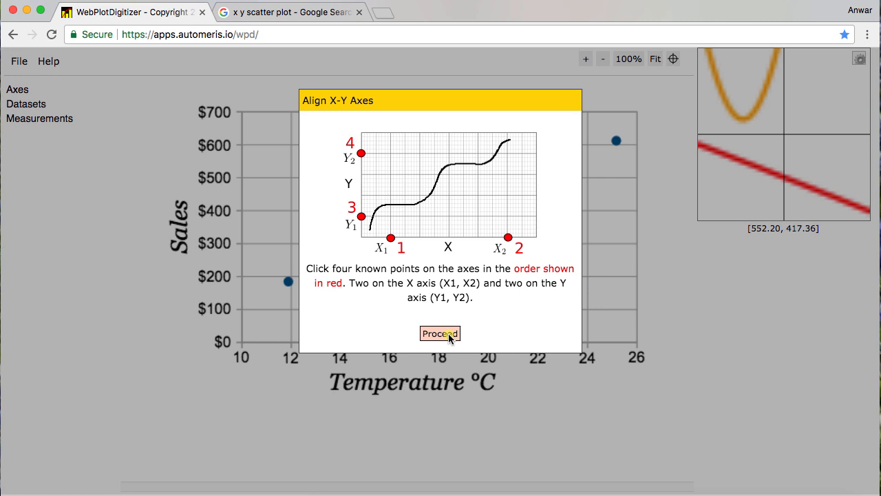
click(440, 333)
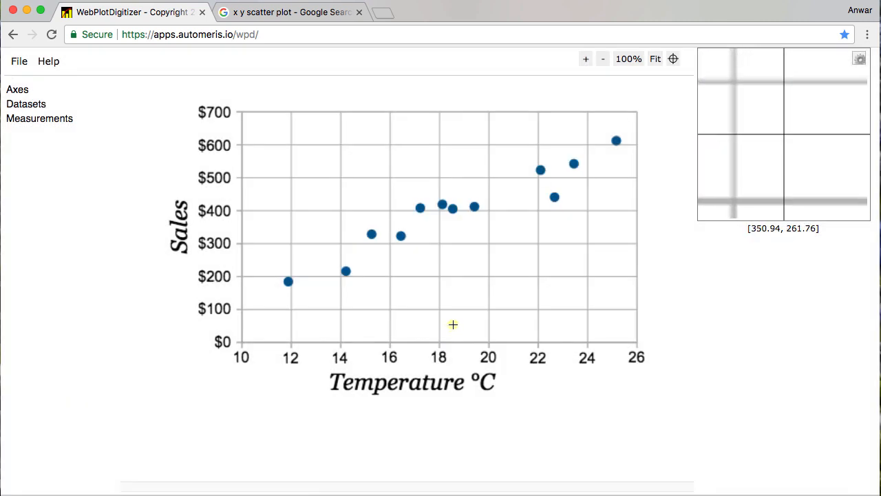
mouse_move(290, 343)
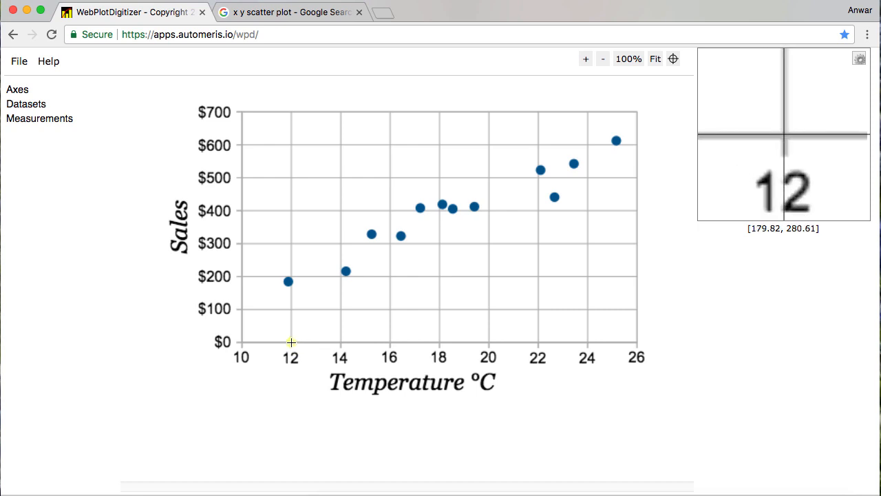
Mark axis reference points at 12 and 24 °C, $100 and $600, then complete.
click(290, 343)
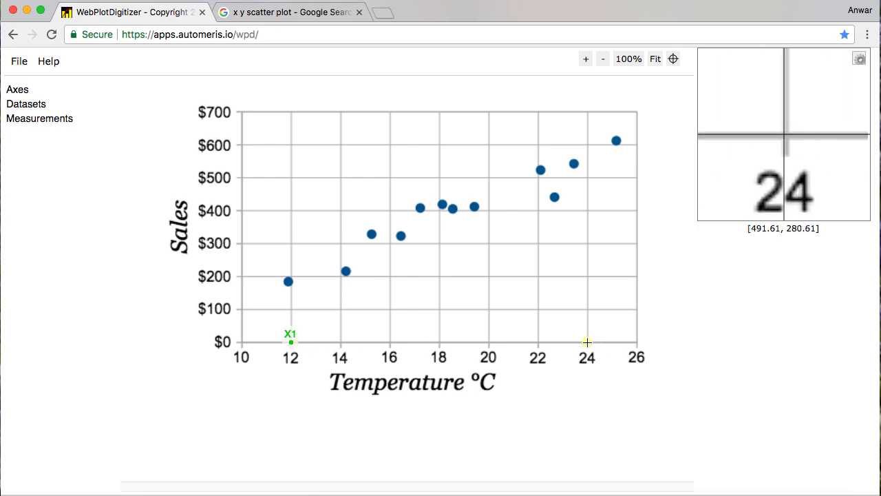
click(587, 343)
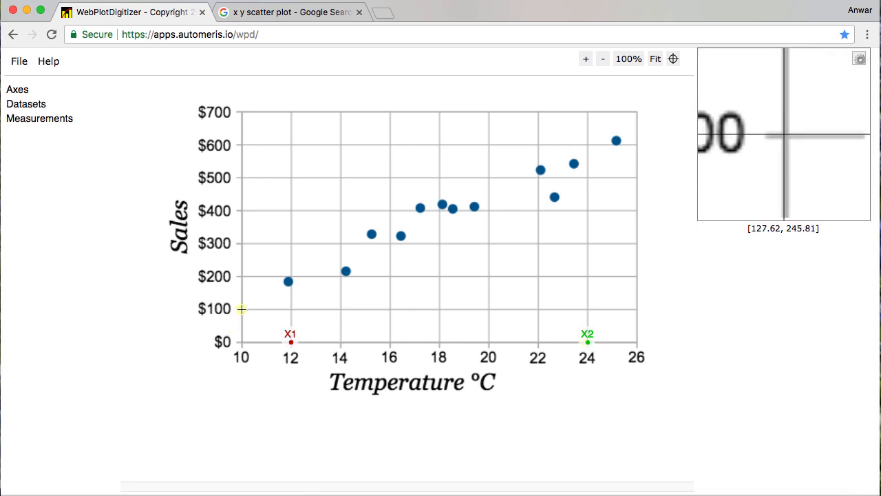
click(241, 308)
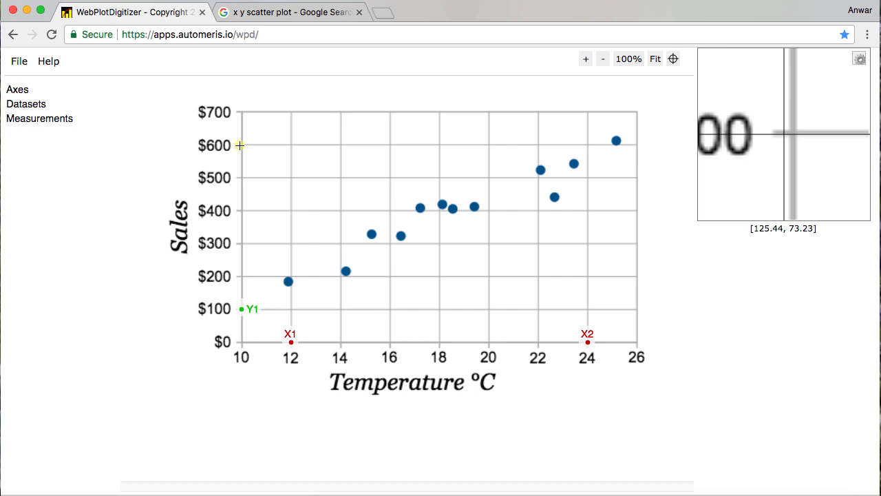
click(240, 144)
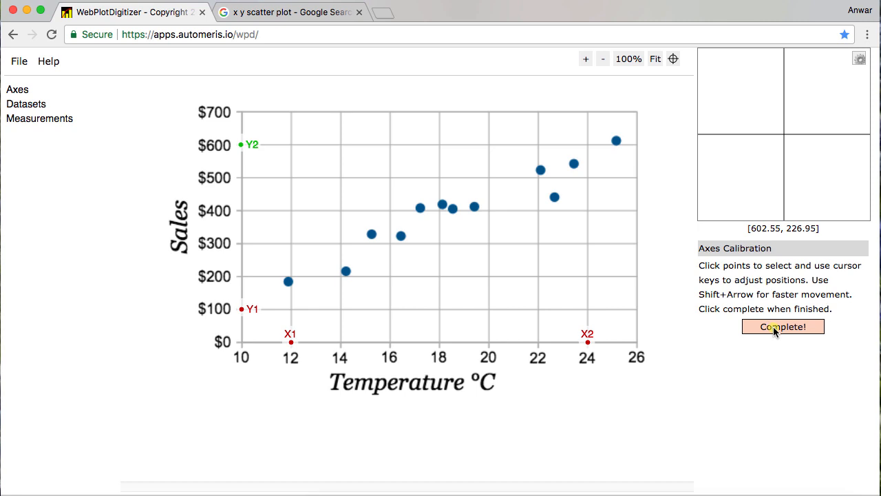
click(783, 326)
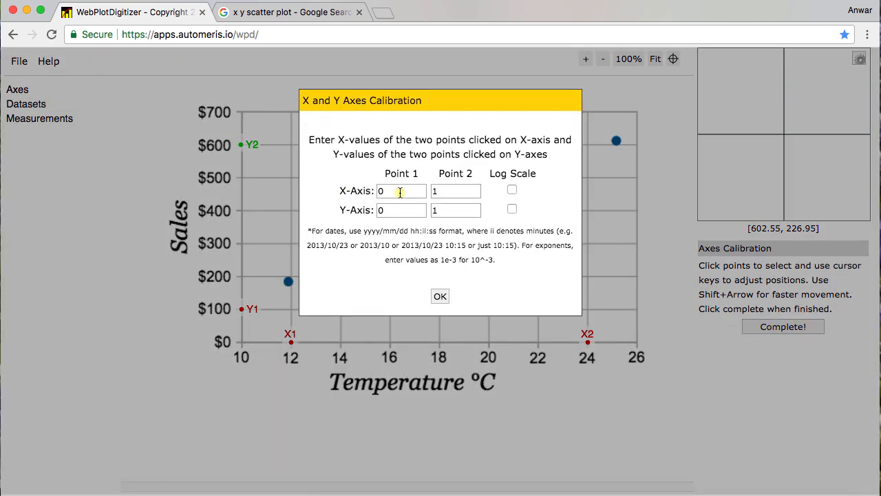
Enter calibration values X 12 and 24, Y 100 and 600, and confirm.
click(402, 190)
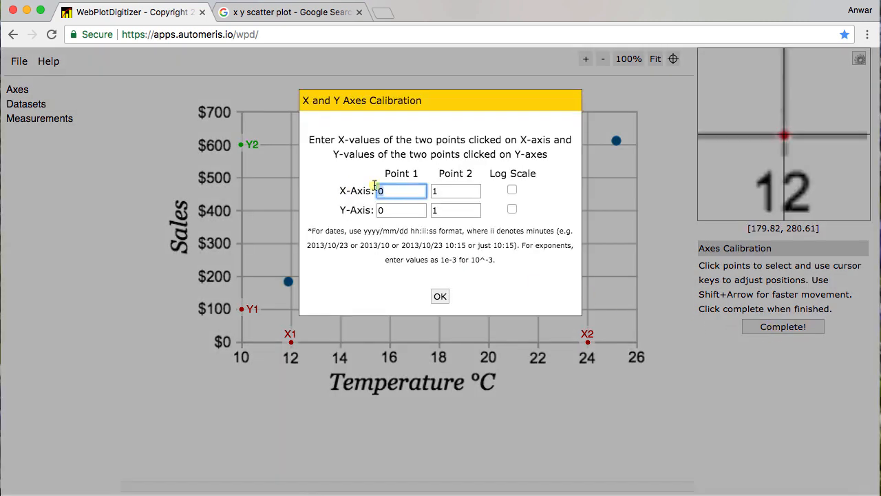
text(12)
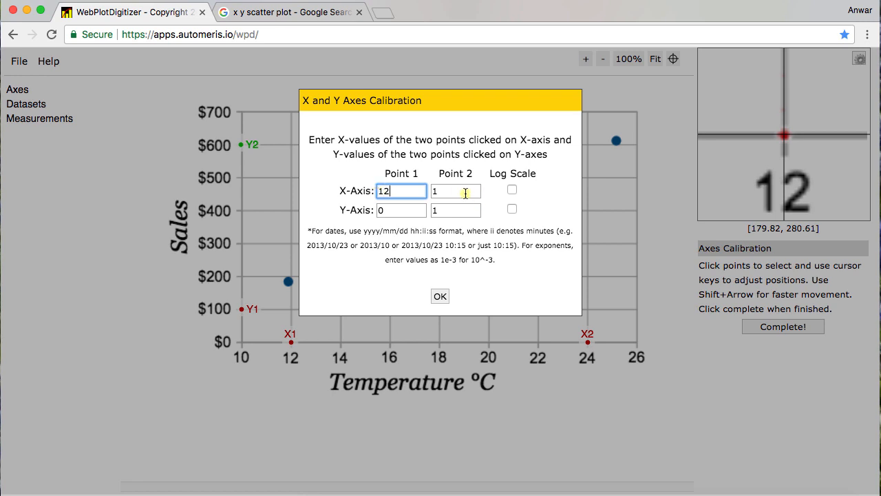
text(24)
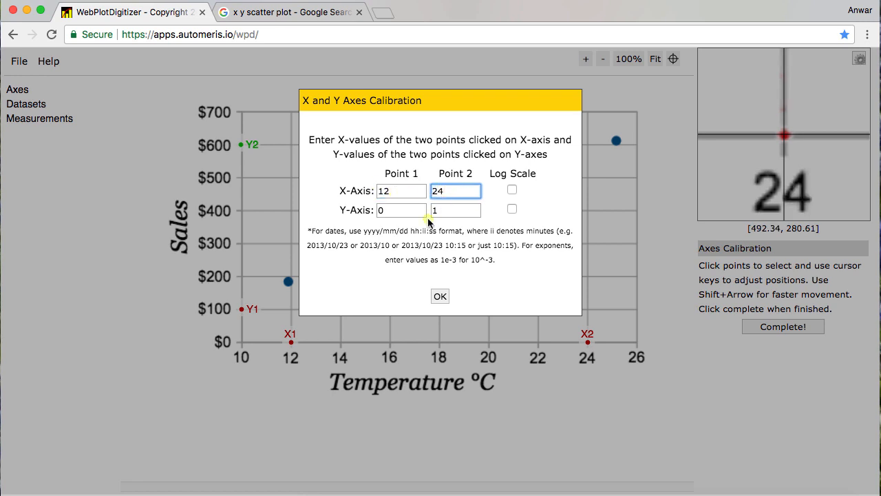
click(402, 210)
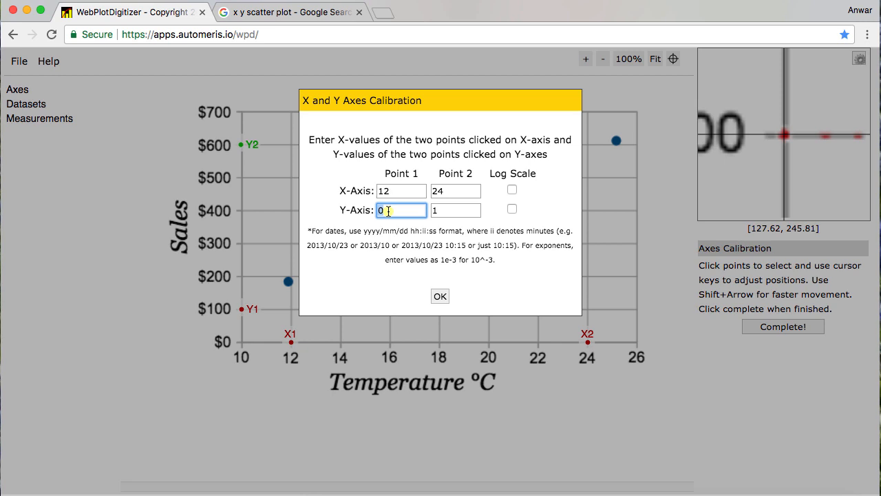
text(100)
click(456, 210)
text(6)
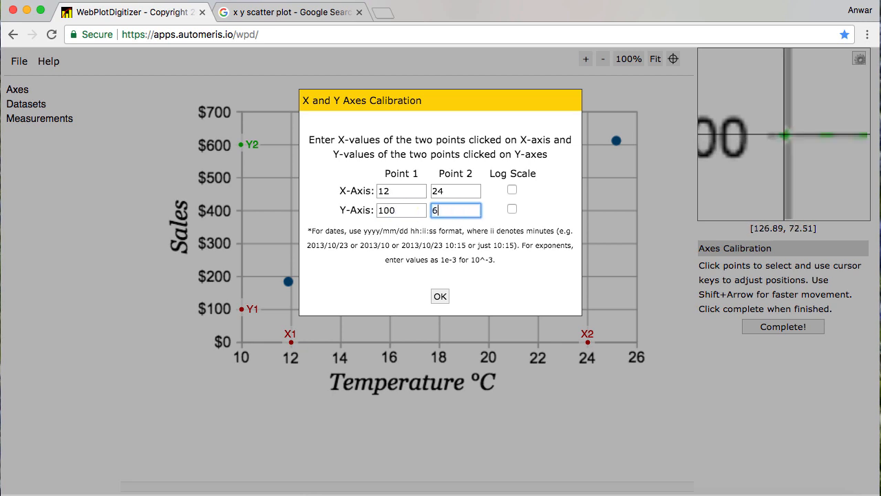
text(00)
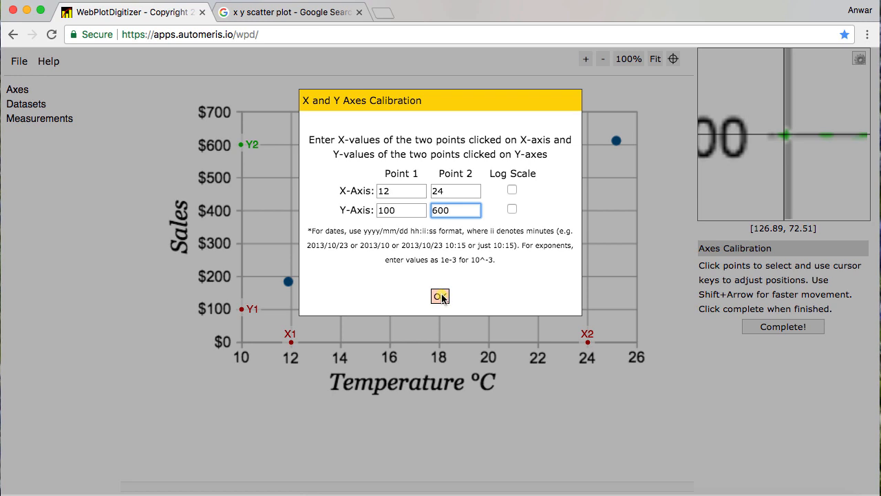
click(439, 296)
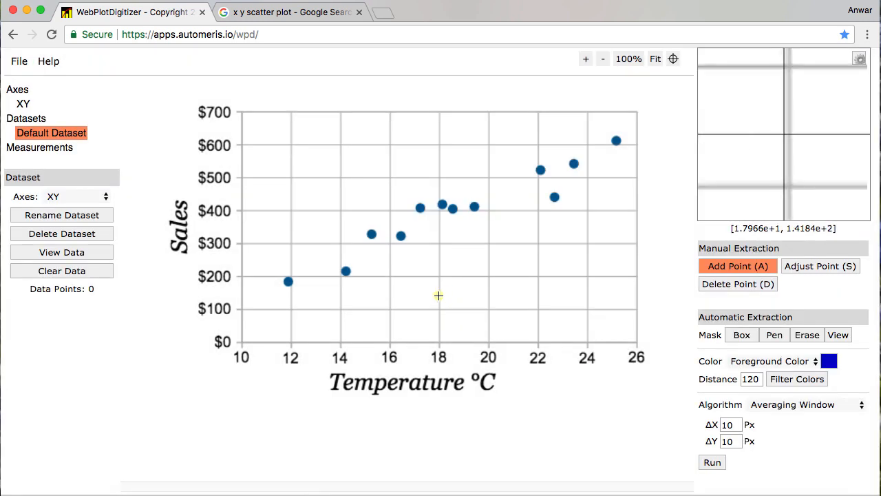
mouse_move(427, 292)
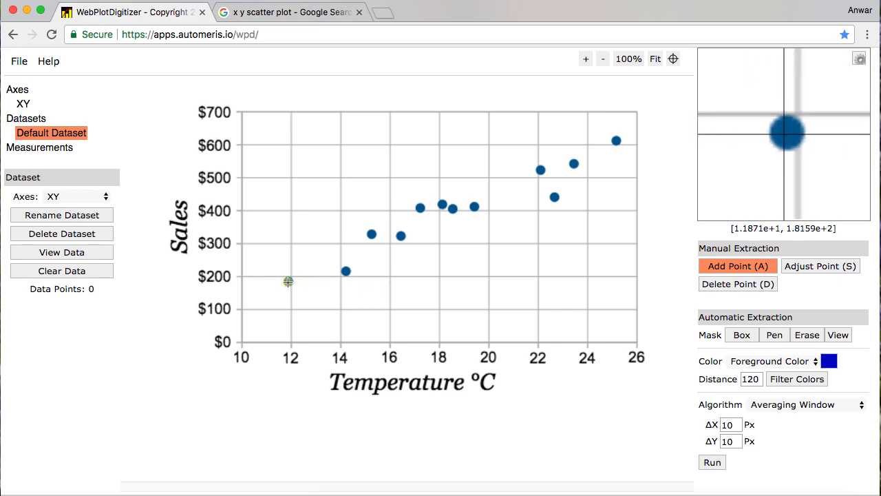
Mark the first scatter points, from 12 °C/$185 up to around 17 °C/$407.
click(287, 281)
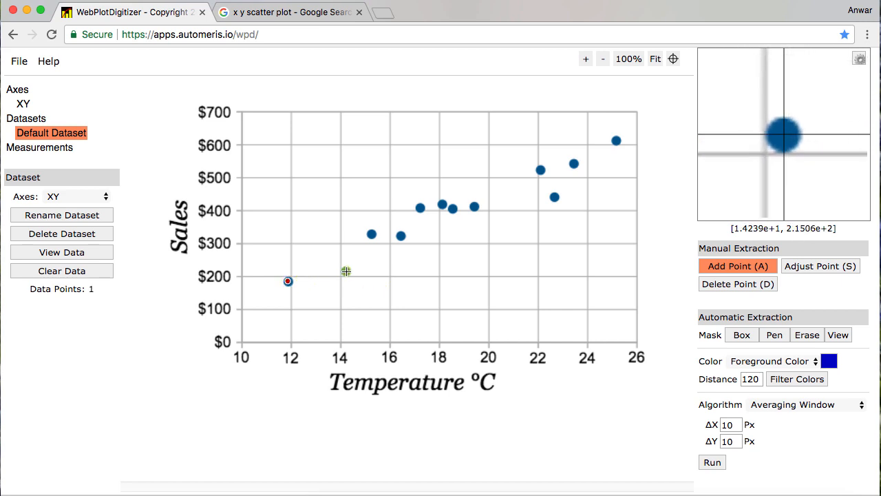
click(346, 270)
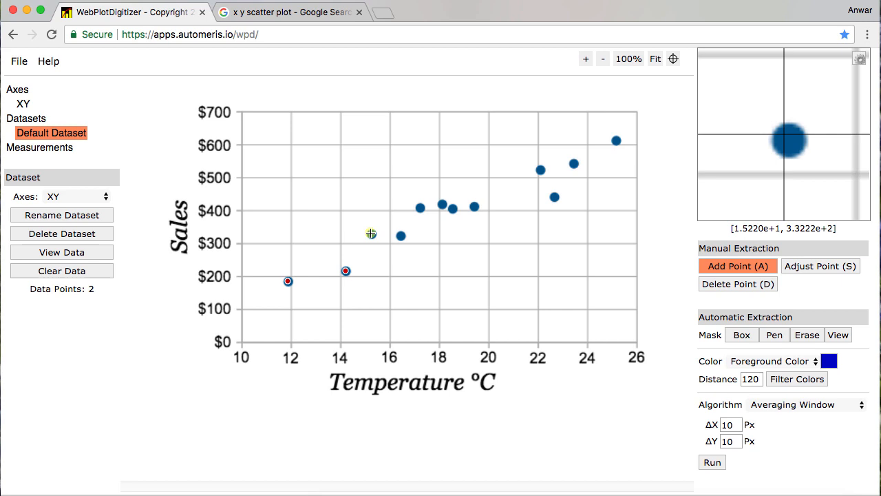
mouse_move(371, 233)
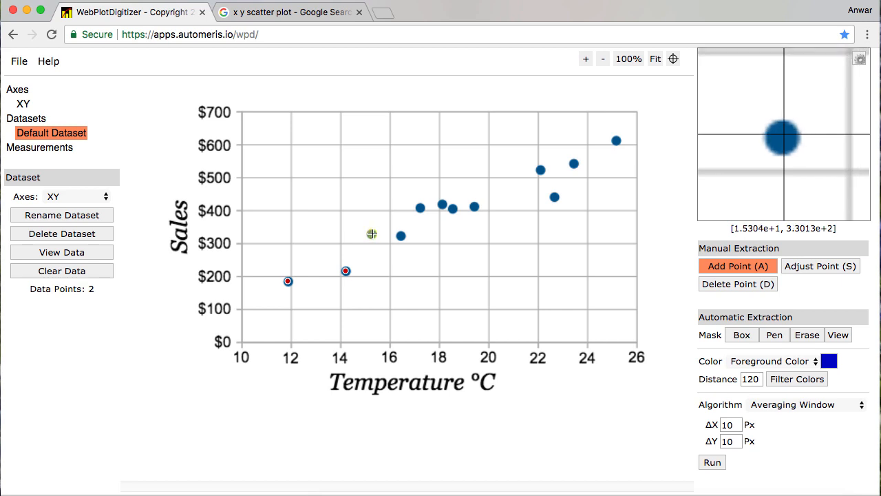
click(372, 234)
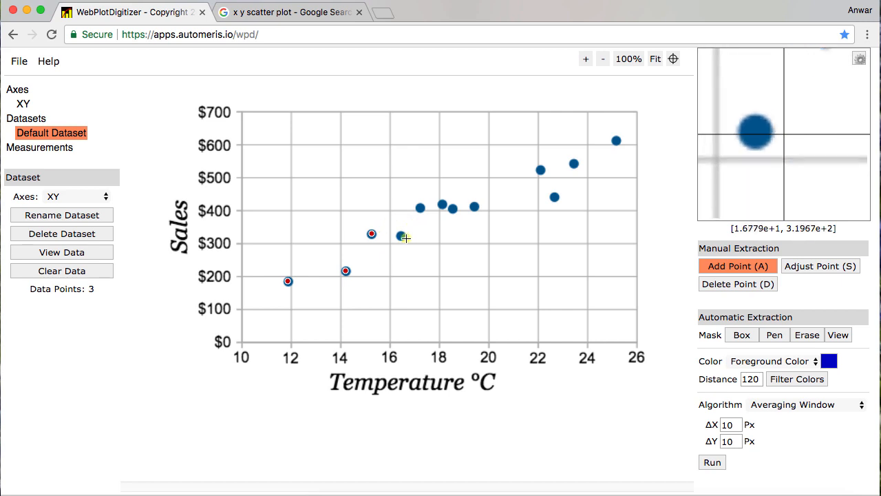
click(400, 236)
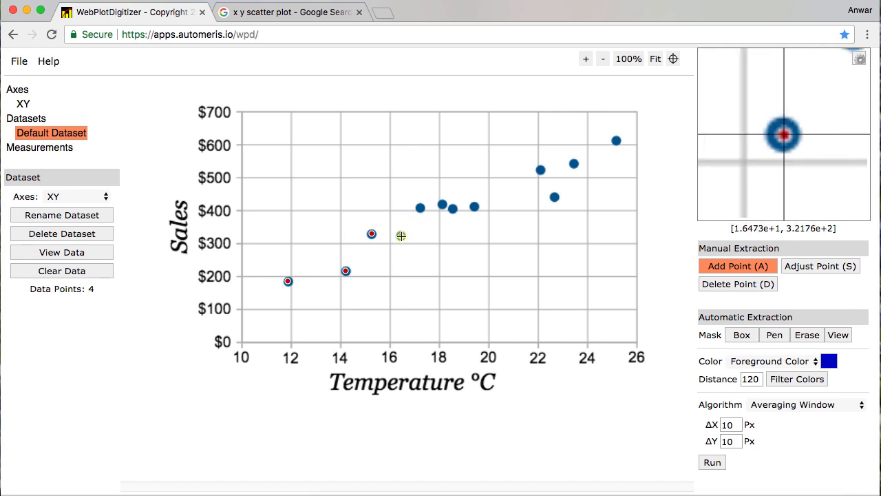
click(400, 235)
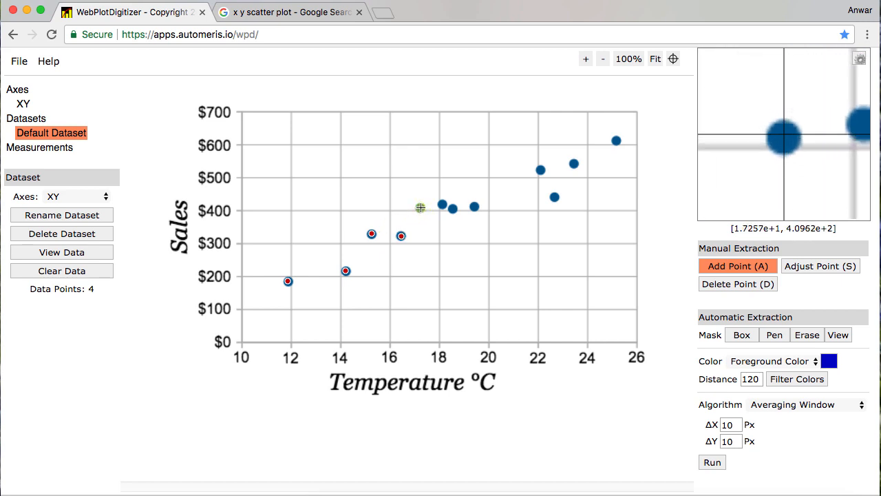
click(420, 207)
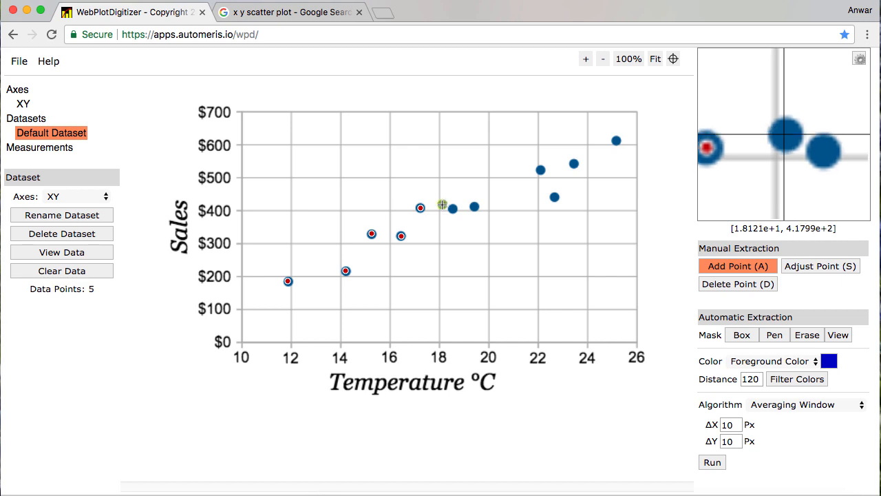
Mark the remaining points from 18 °C/$418 through 25 °C/$612.
click(442, 204)
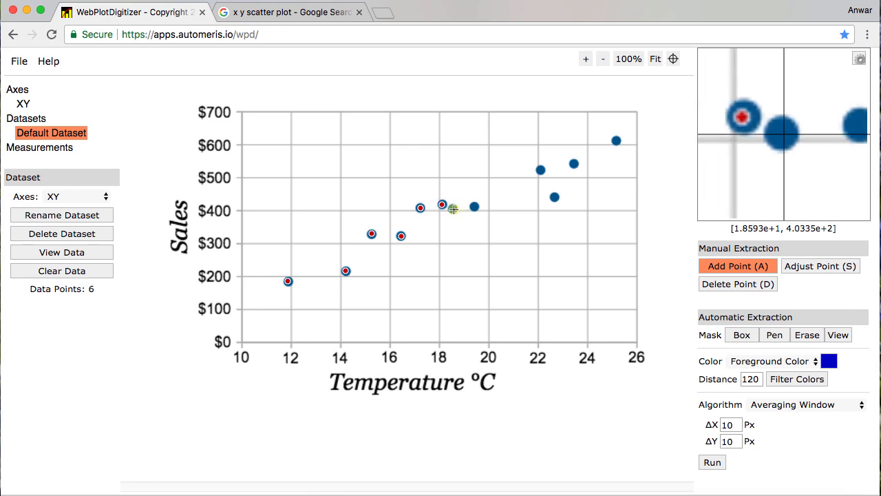
click(453, 208)
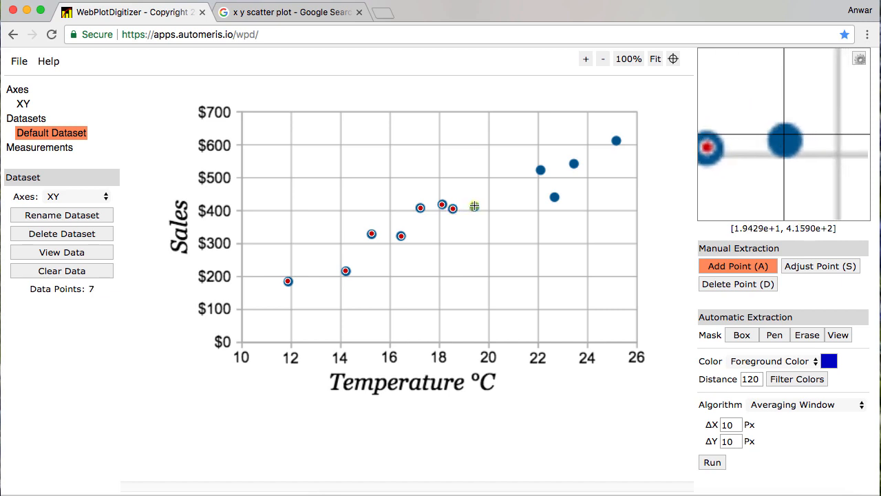
click(474, 206)
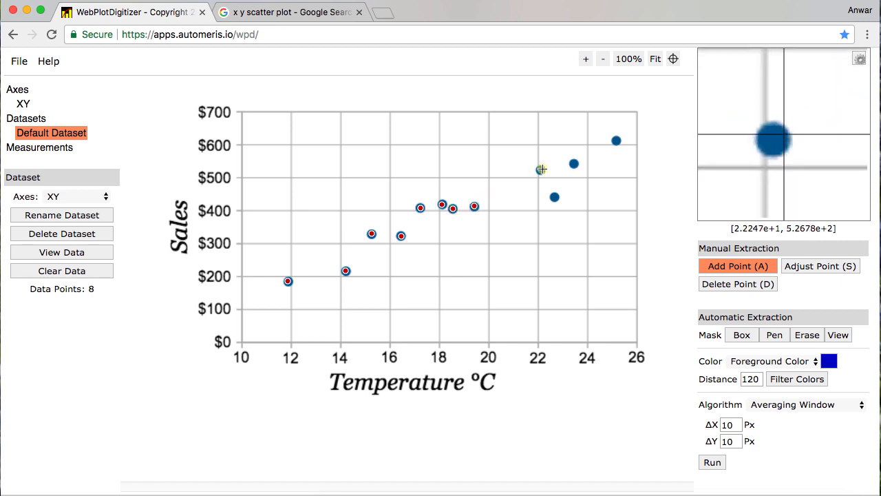
click(540, 169)
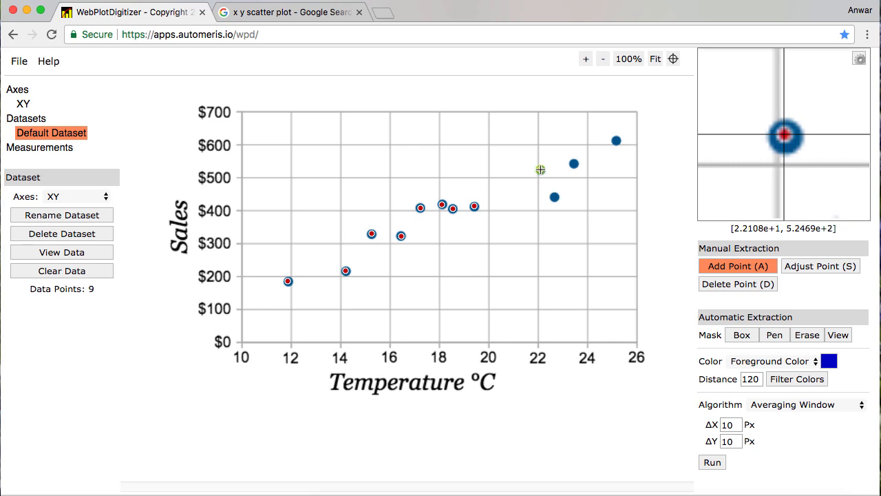
click(541, 169)
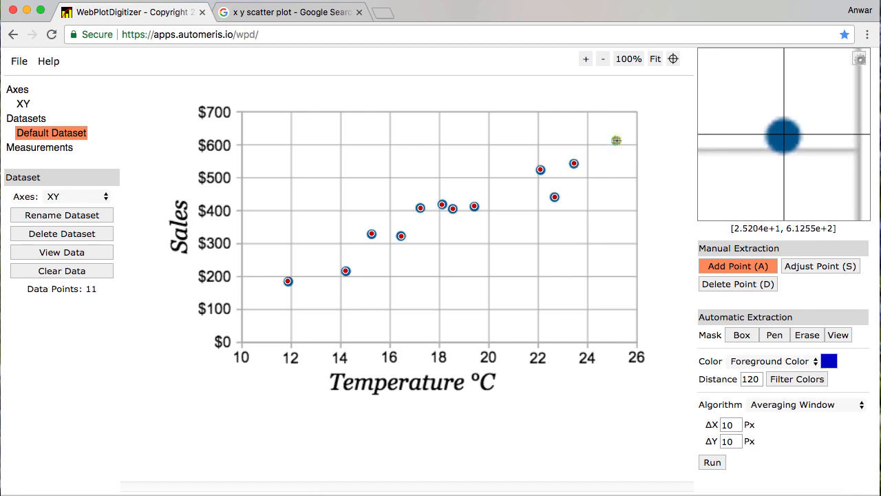
click(616, 140)
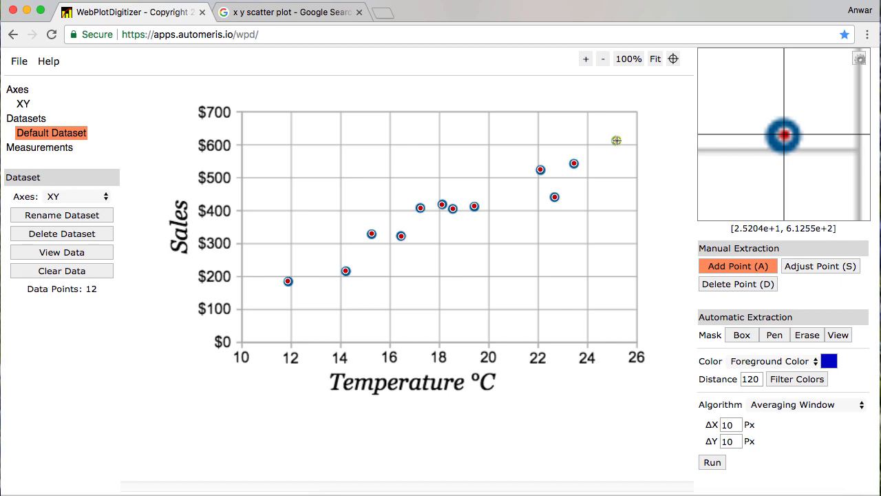
click(617, 140)
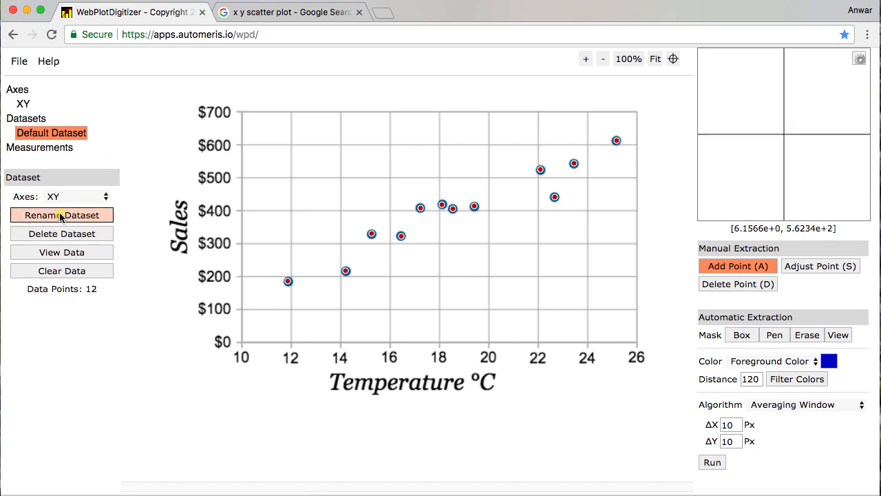
mouse_move(49, 171)
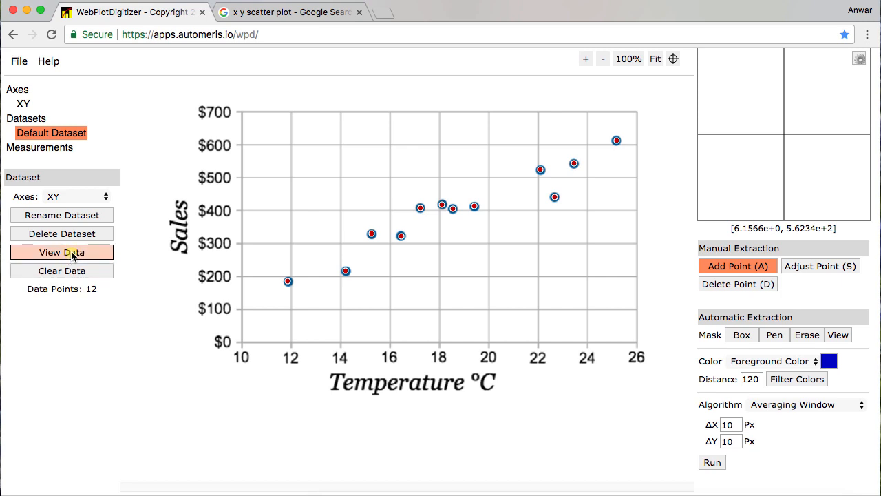
Open View Data and highlight all 12 X, Y pairs in Acquired Data.
click(61, 252)
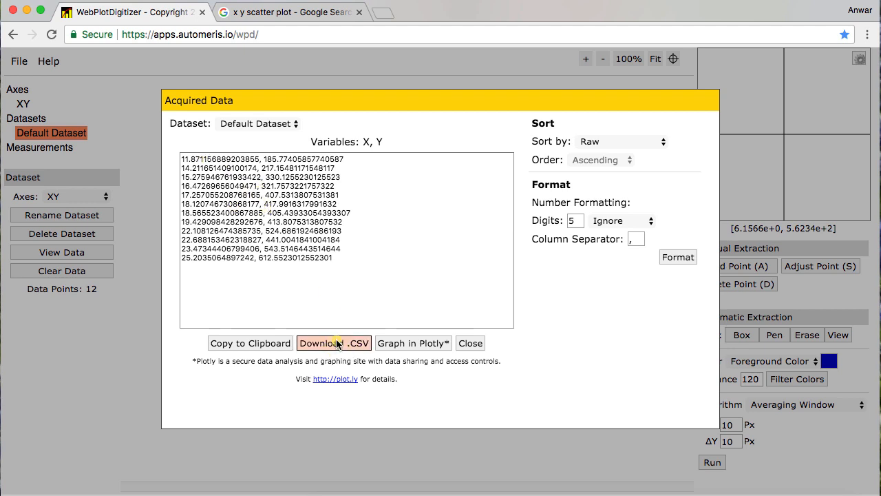
mouse_move(223, 165)
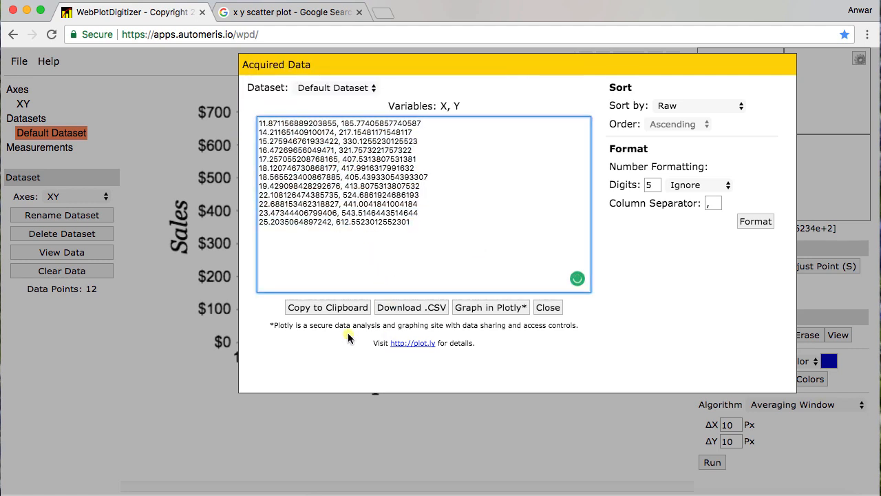
click(327, 307)
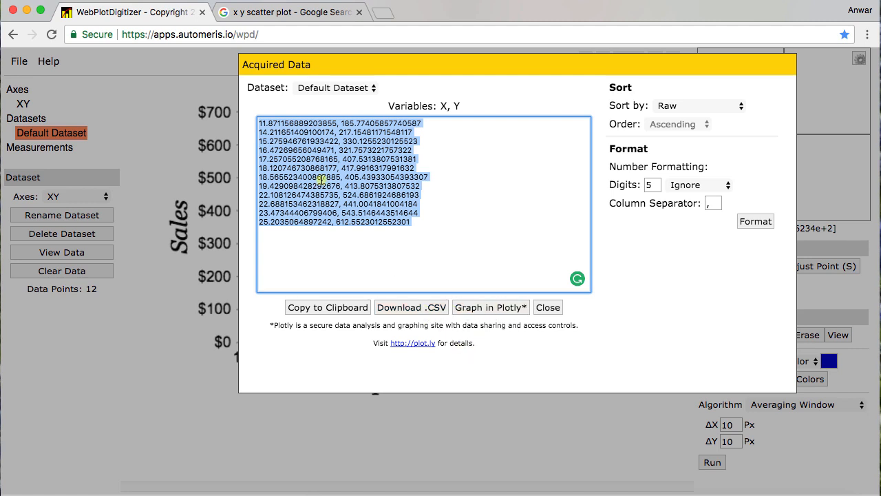
mouse_move(697, 81)
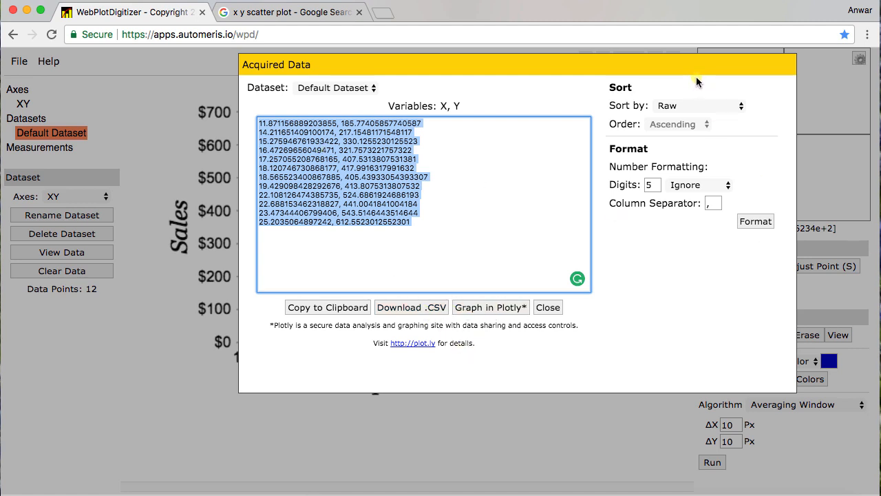
drag(697, 64, 606, 82)
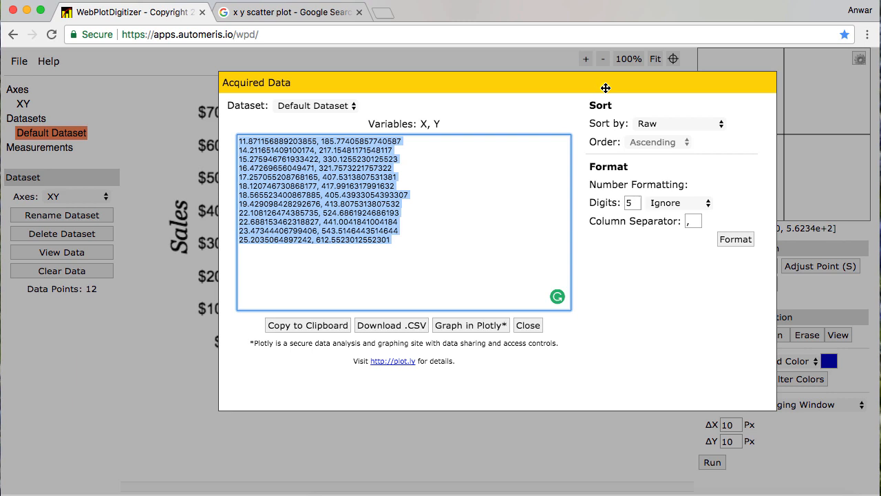
mouse_move(605, 89)
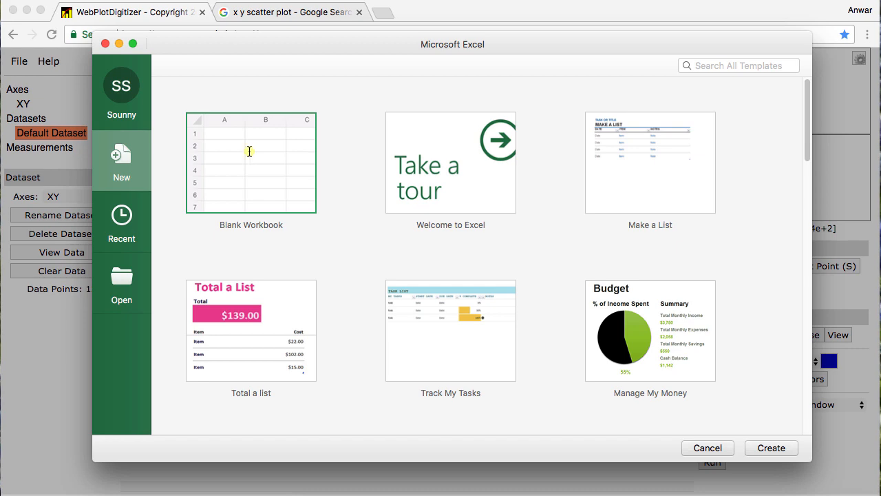
Create Workbook1 from the Blank Workbook template in Excel.
double_click(251, 162)
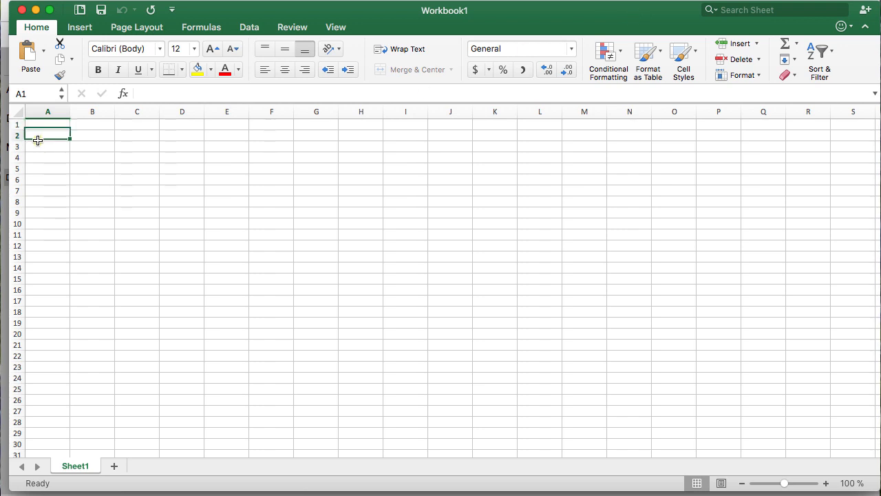
Paste the twelve point pairs into A2 and add a 'Temp, Sales' header in A1.
click(47, 135)
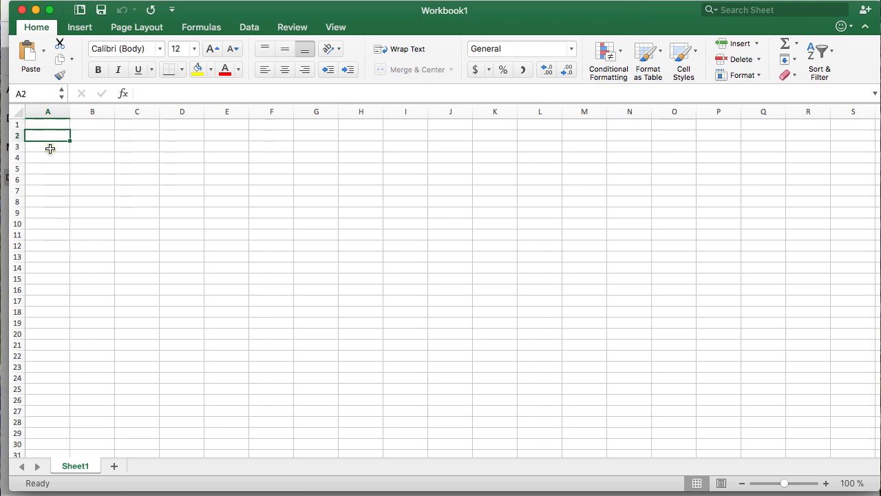
mouse_move(50, 153)
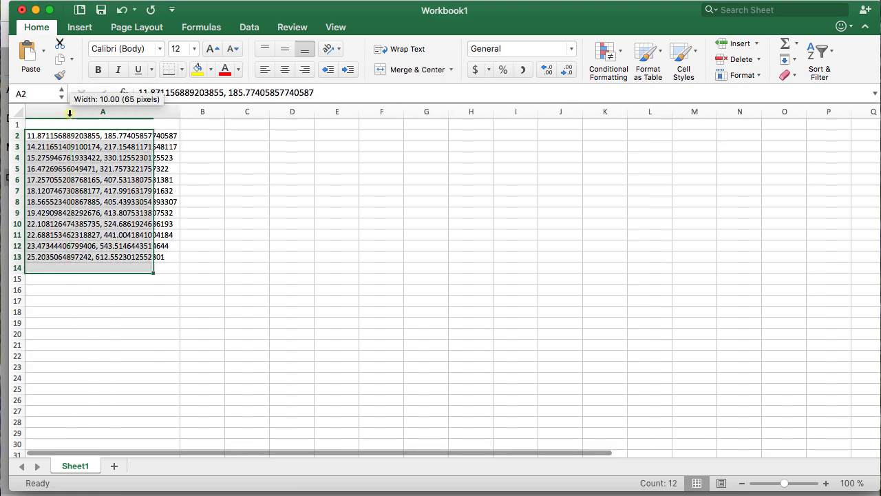
click(102, 289)
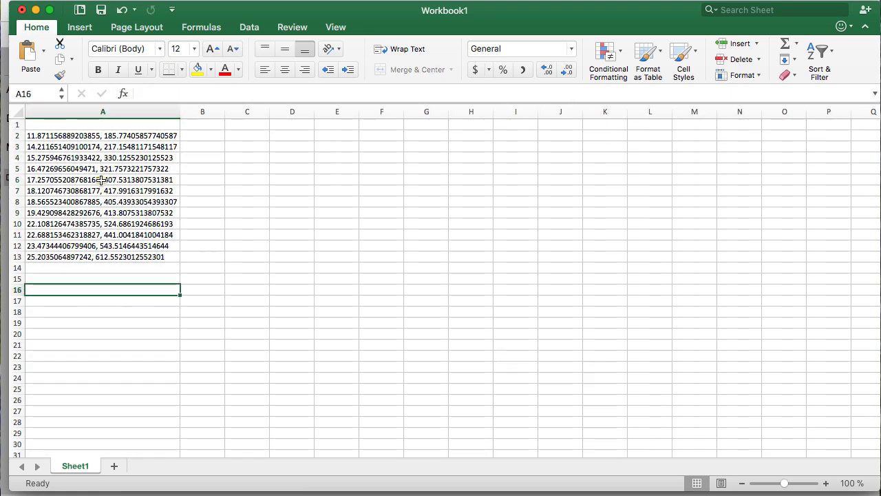
click(102, 124)
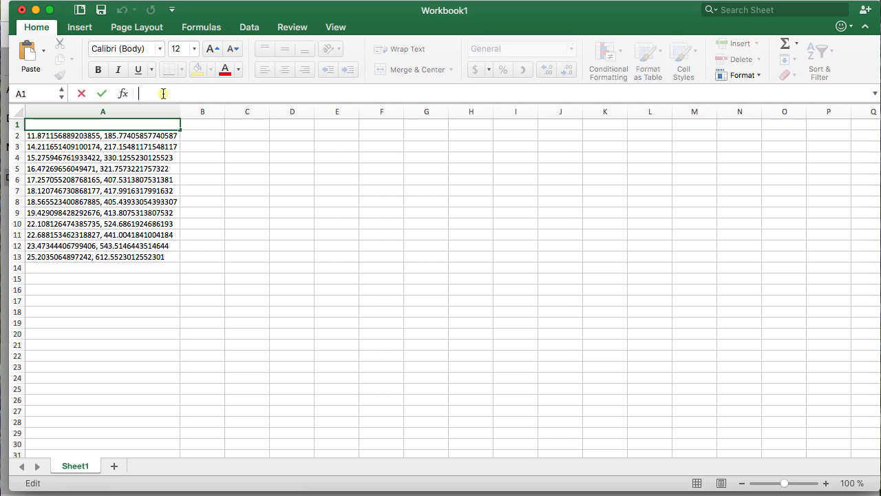
text(Temp,)
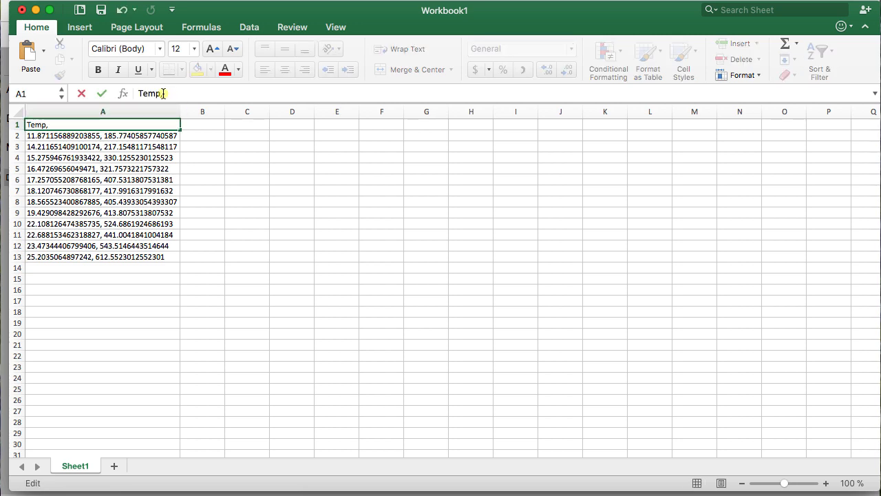
text(Sales)
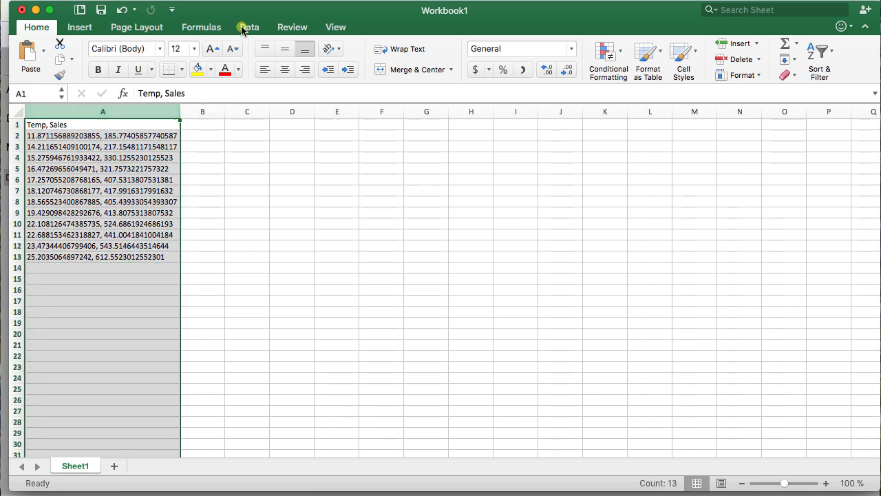
Split column A into Temp and Sales columns with Text to Columns, delimited by comma.
click(250, 27)
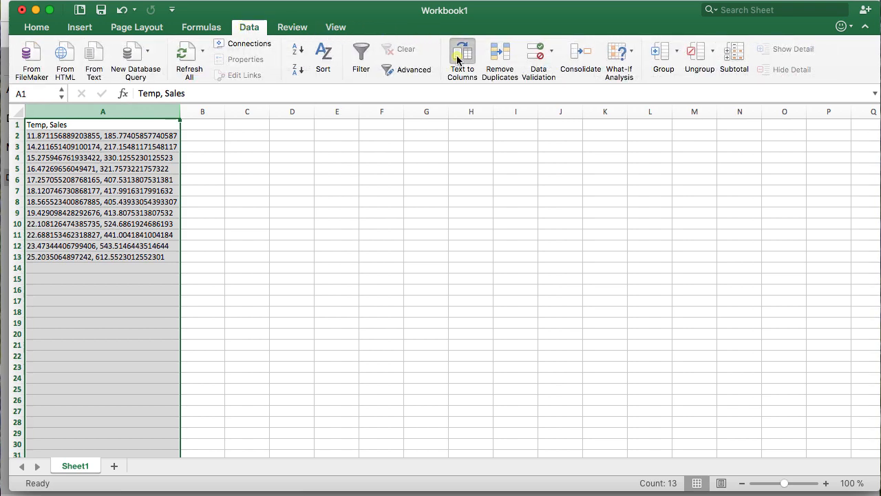
click(462, 59)
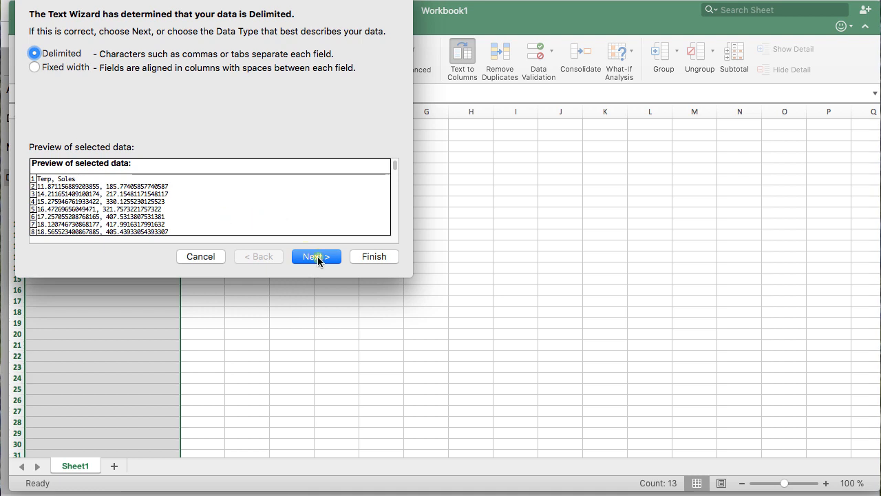
click(316, 256)
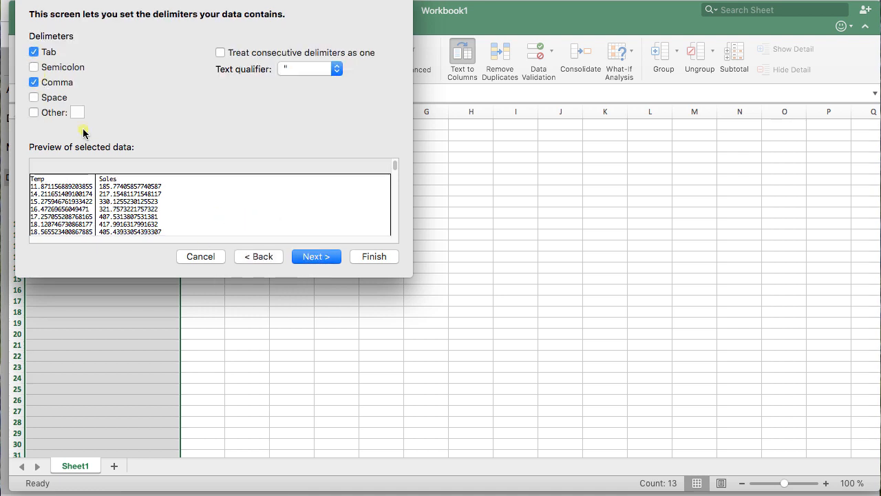
mouse_move(373, 256)
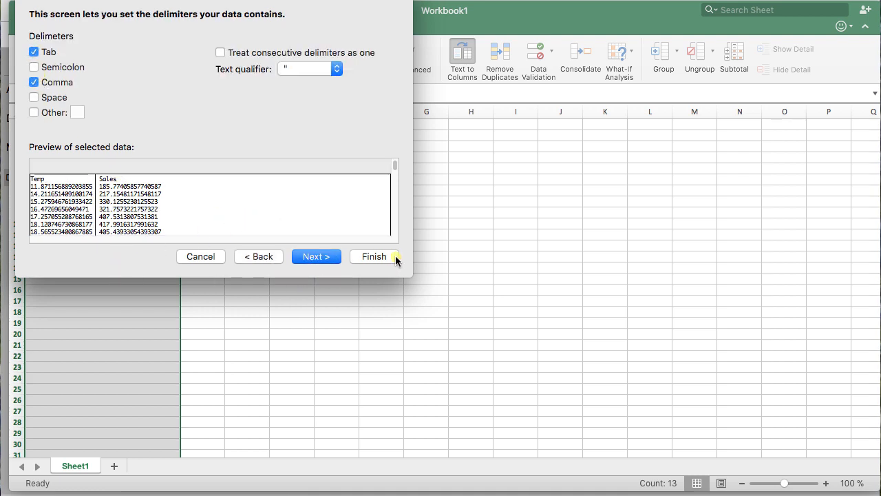
click(373, 256)
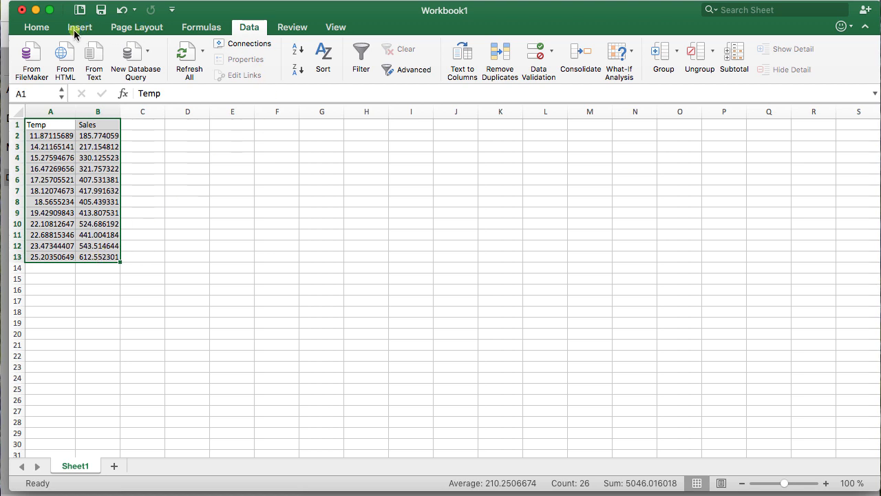
Insert a basic X Y scatter chart of the twelve Sales versus Temp points.
click(80, 27)
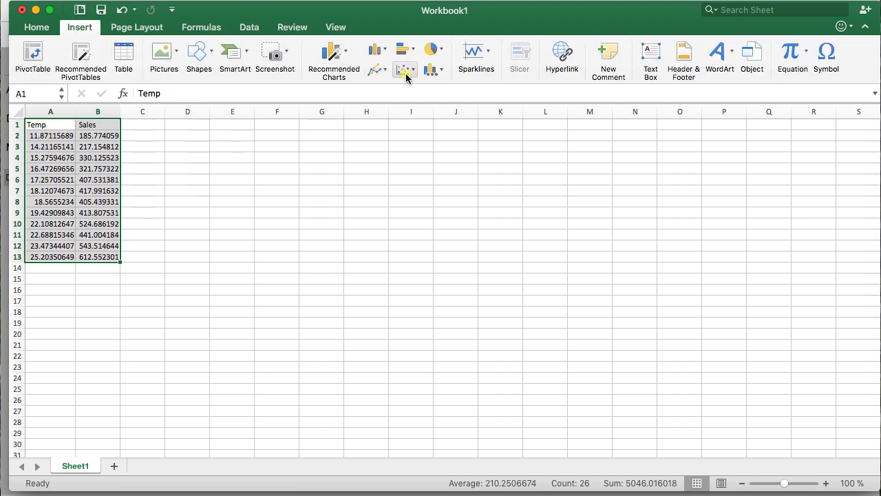
click(404, 70)
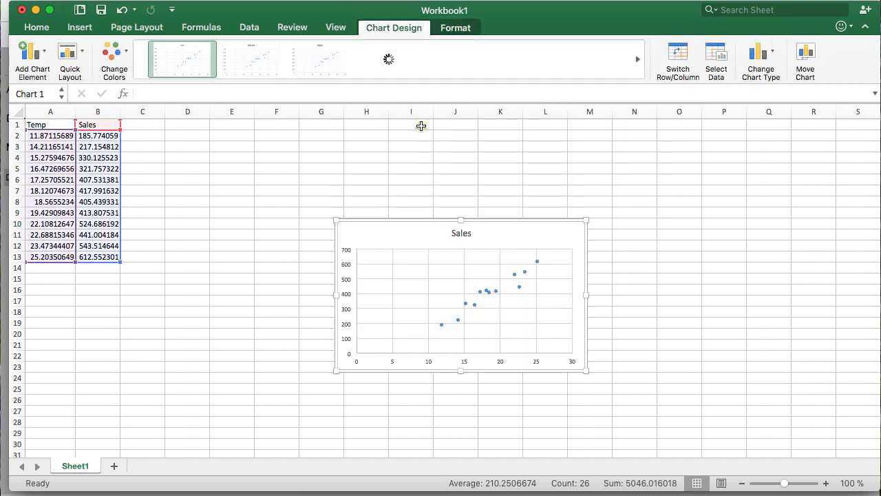
click(97, 223)
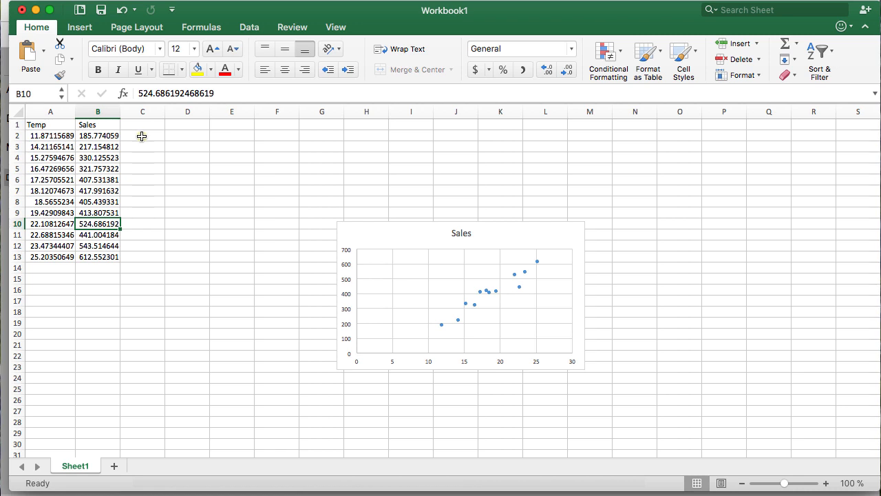
Type the 'Temp f' header into cell C1.
click(143, 136)
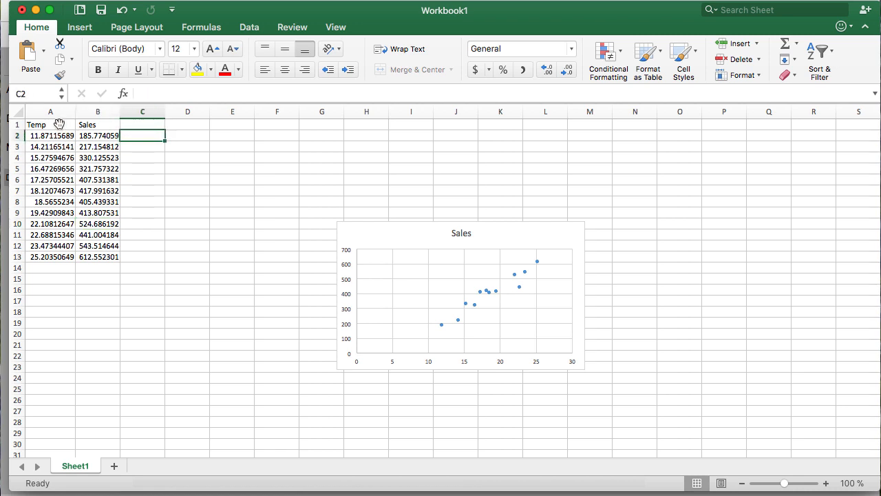
click(143, 125)
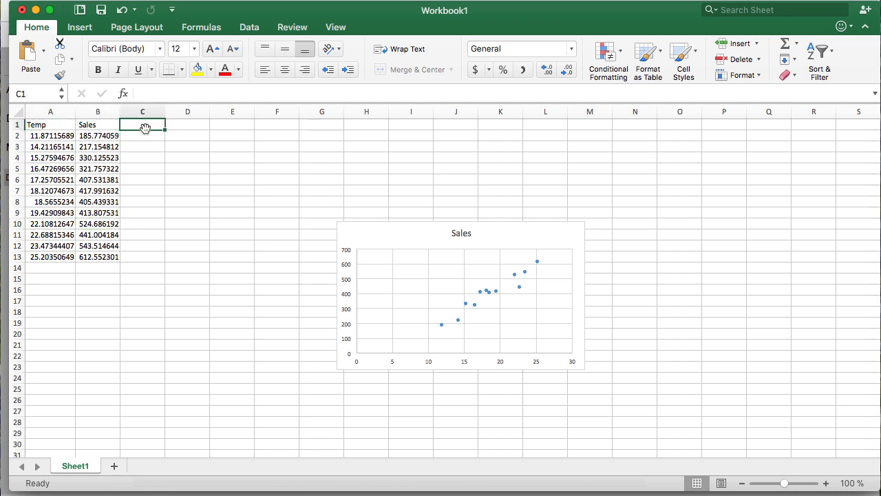
text(Temp f)
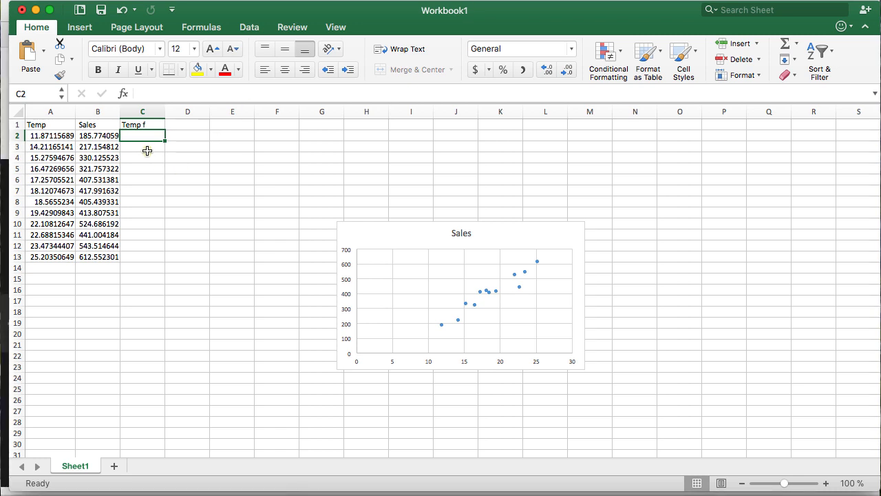
mouse_move(127, 153)
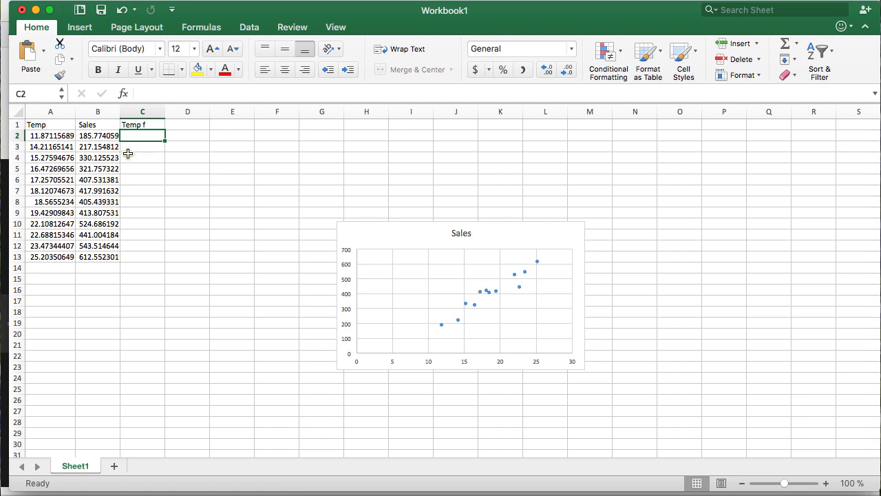
Enter =A2*1.8+32 in C2 and fill it down to C13.
text(=)
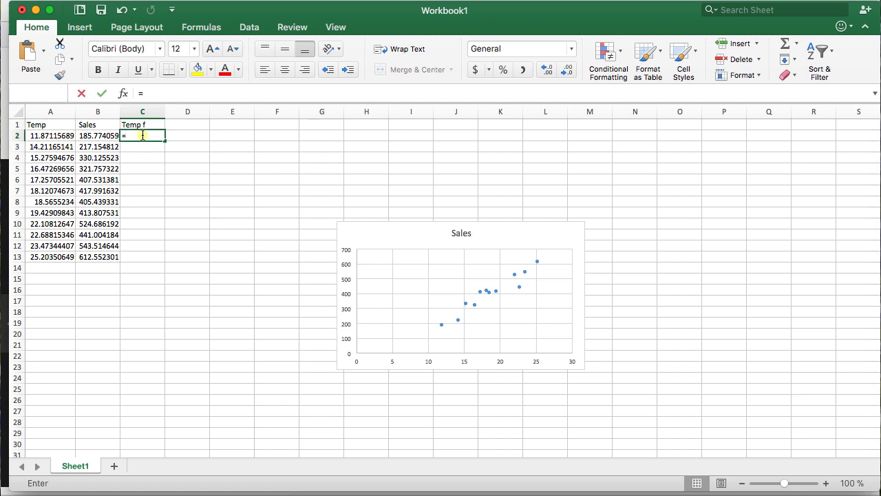
click(50, 135)
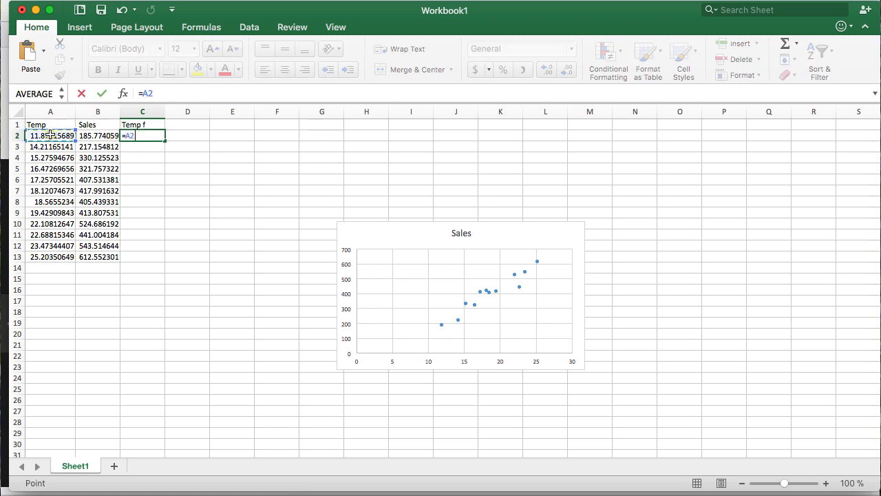
text(*1.8)
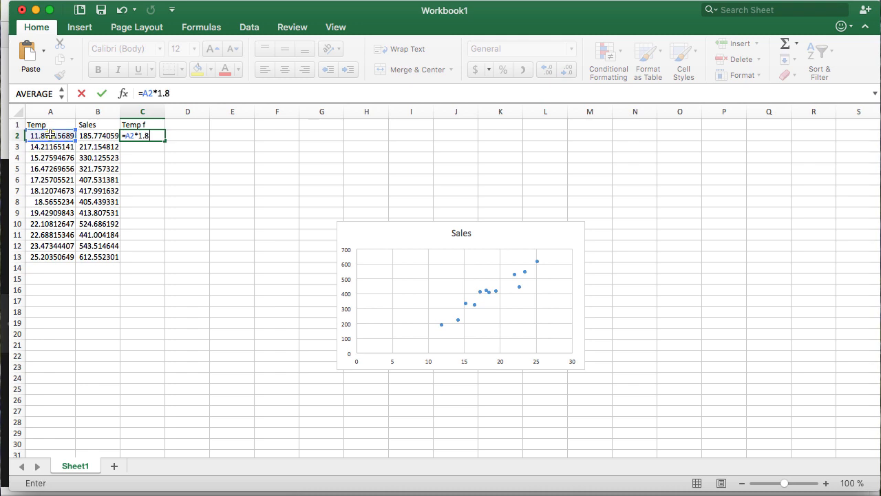
text(+32)
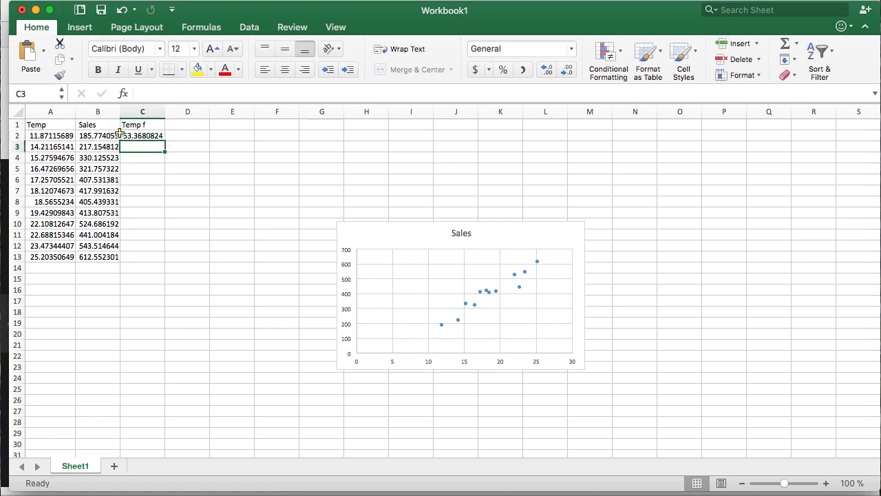
click(143, 135)
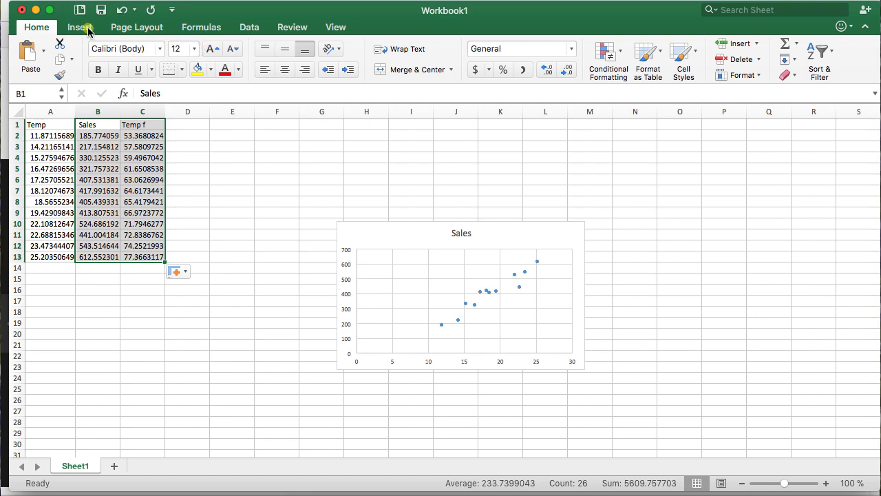
Insert a second basic scatter chart from B1:C13, plotting Temp f against Sales.
click(79, 27)
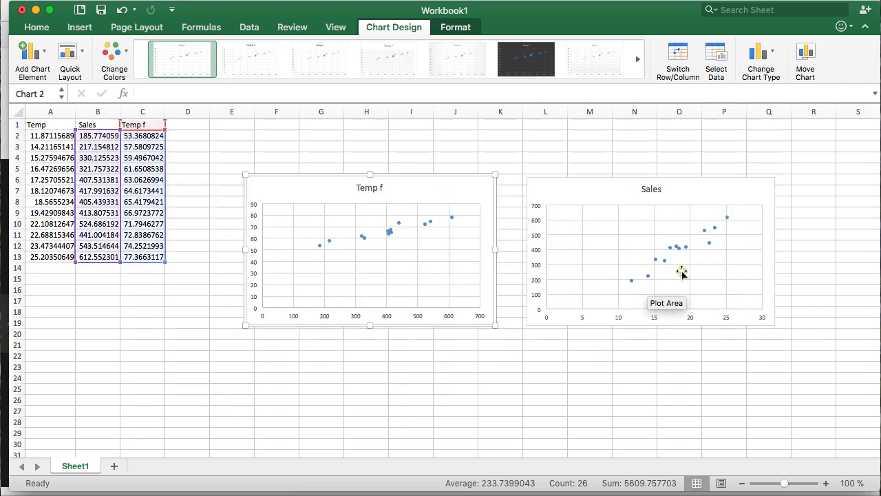
click(97, 311)
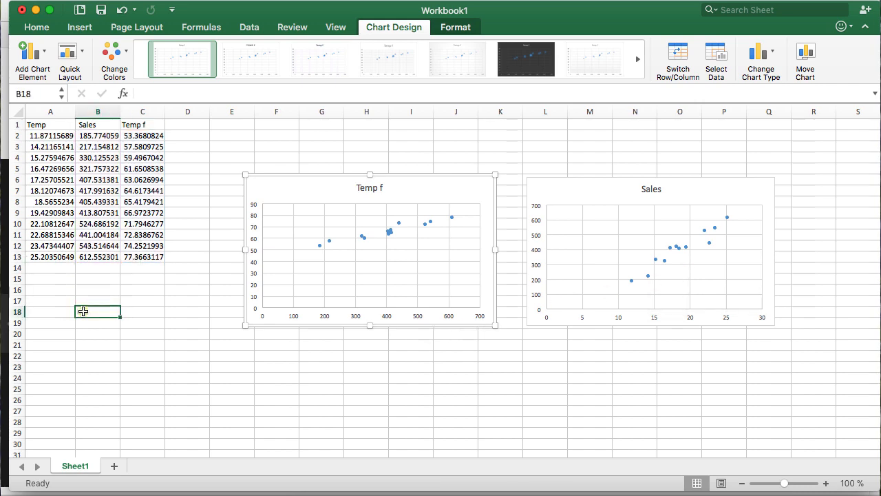